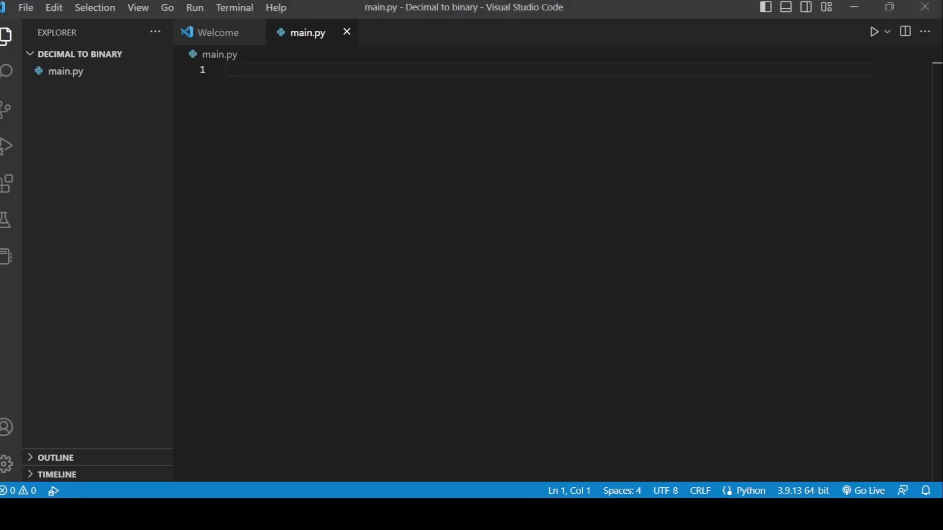
# - Remove the stray bin() call and save the empty main.py
pyautogui.write('bin(')
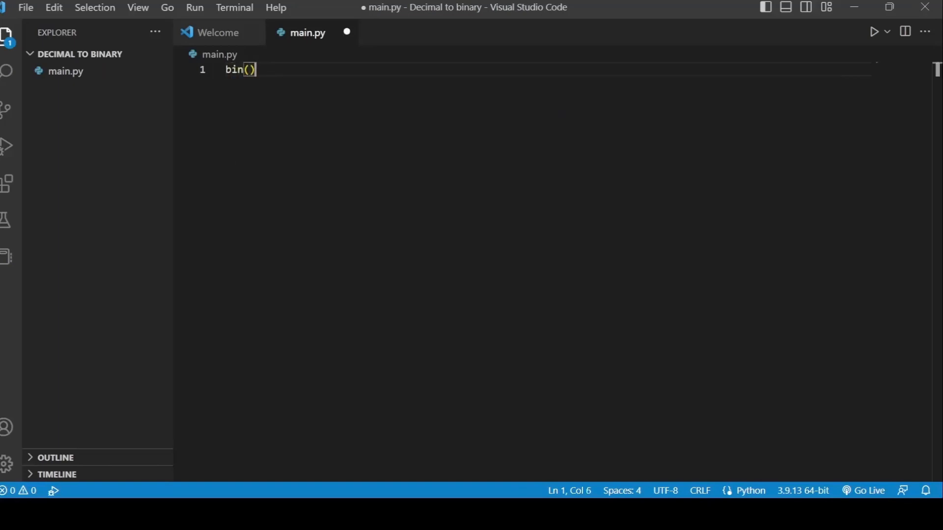
pyautogui.press('Backspace')
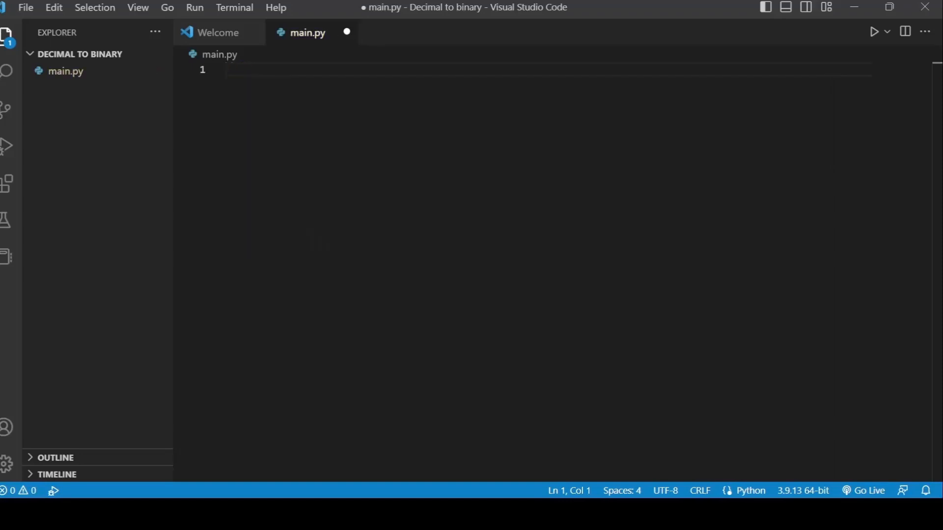
pyautogui.press('ctrl+s')
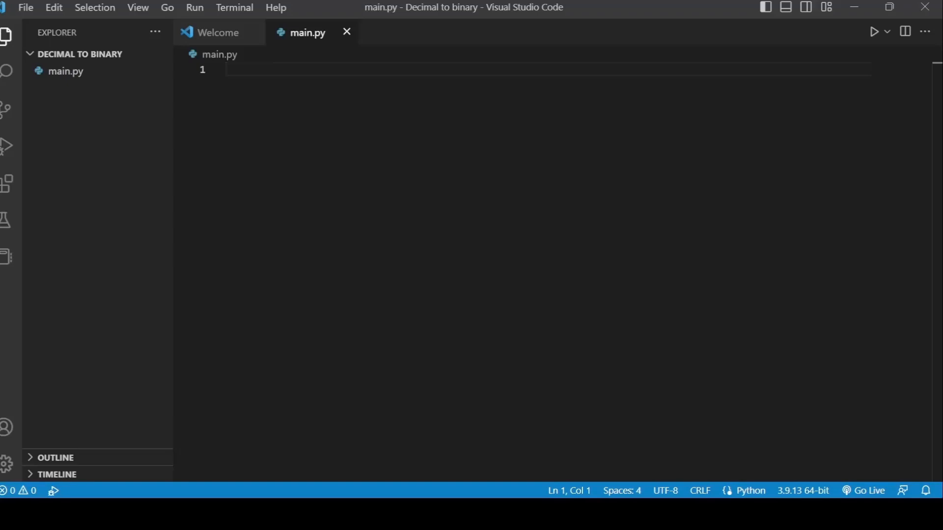
# - Write line 1 as x=int(input("Enter decimal number: "))
pyautogui.write('x=')
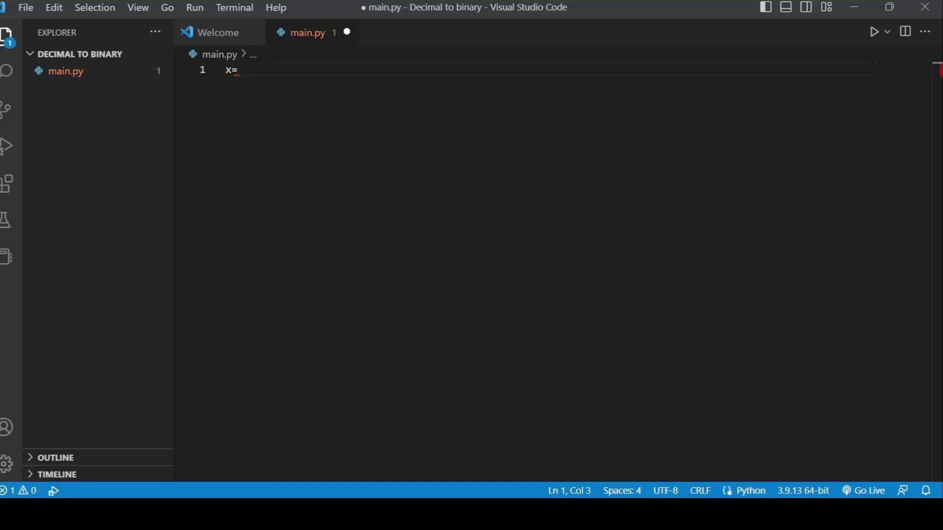
pyautogui.write('int(input(')
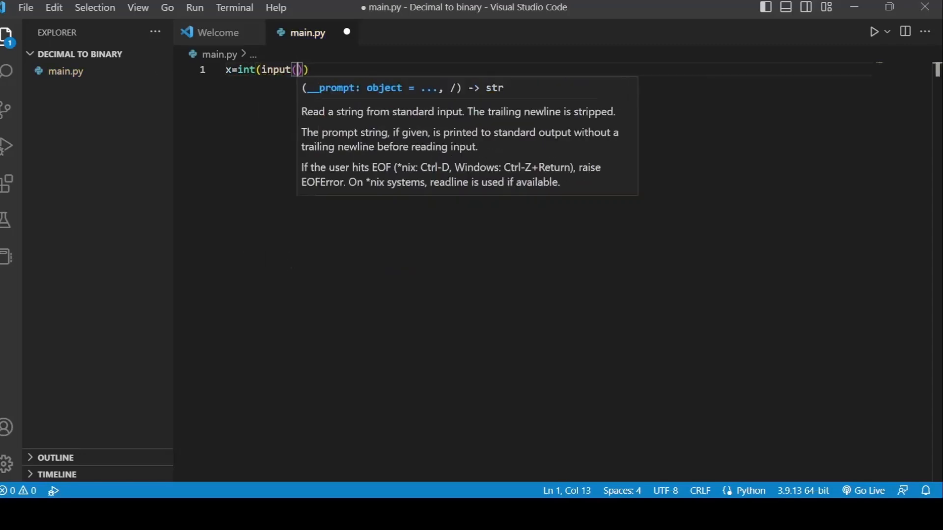
pyautogui.write('"Enter')
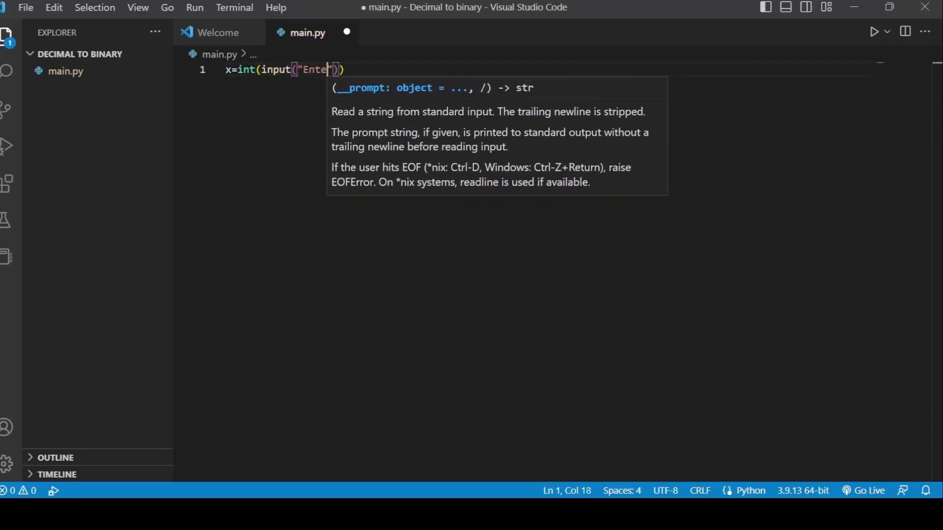
pyautogui.write('decimal number:')
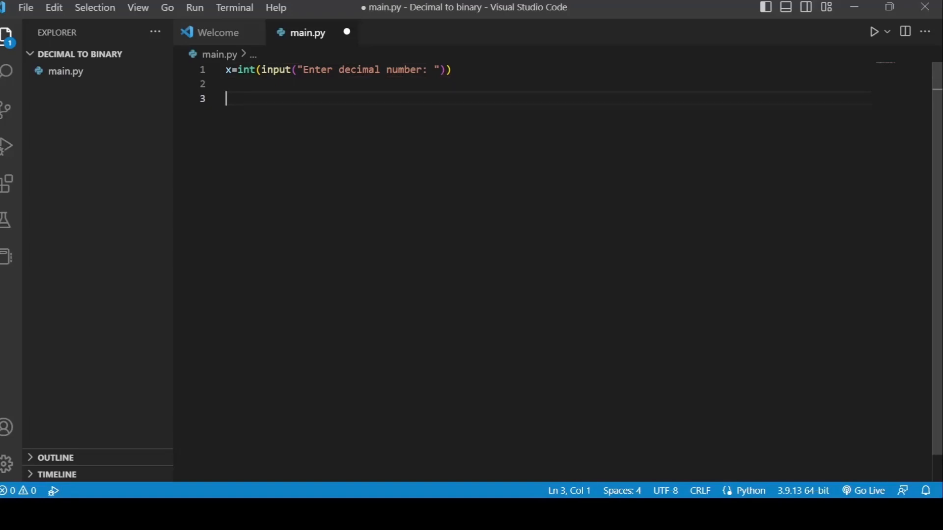
# - Add while x>2: with a for line, then insert l=[] and rem = x%2 above the loop
pyautogui.write('while x>')
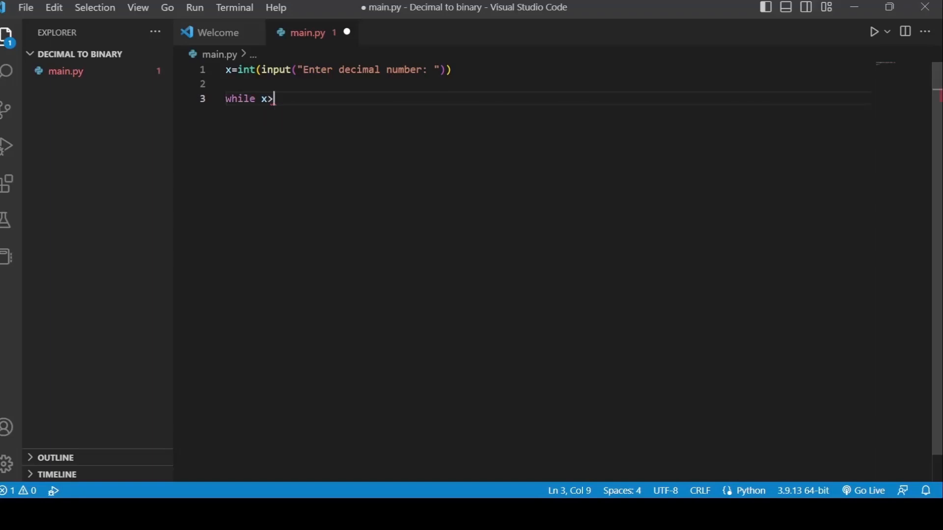
pyautogui.write('2:')
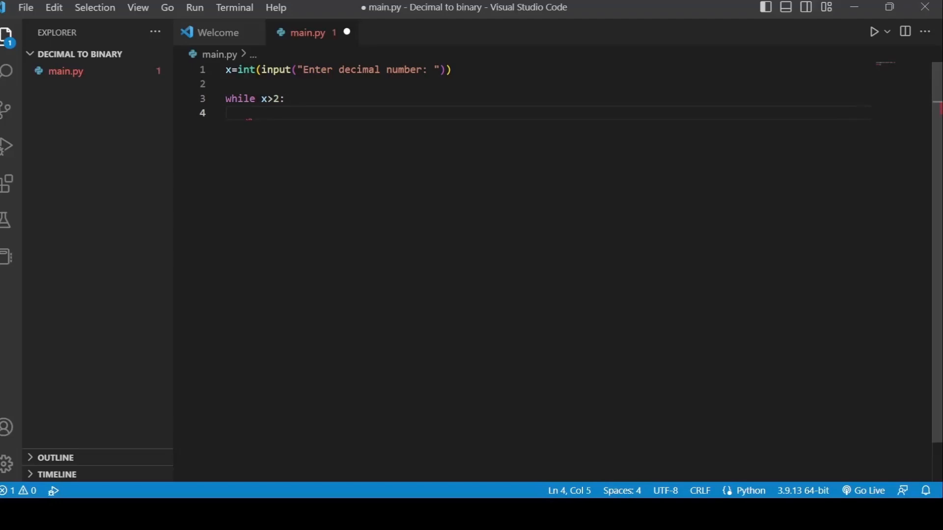
pyautogui.write('for')
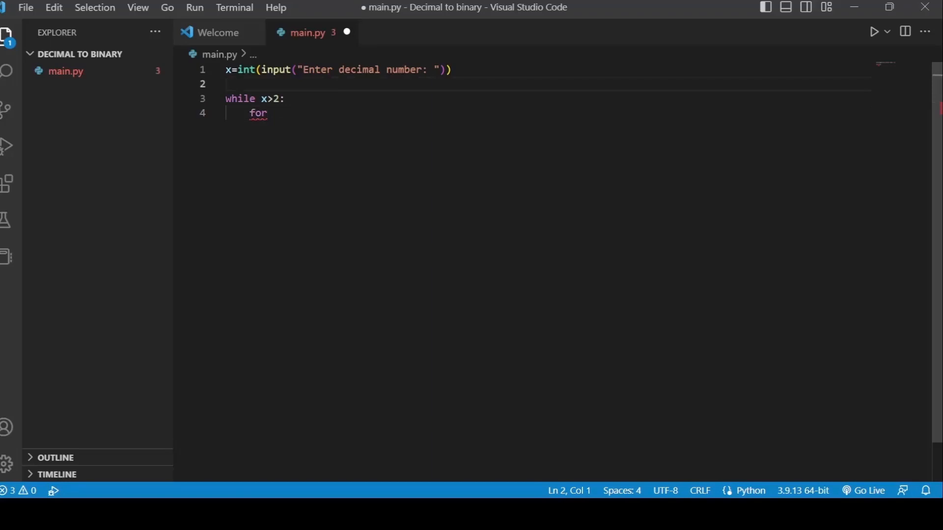
pyautogui.press('Enter')
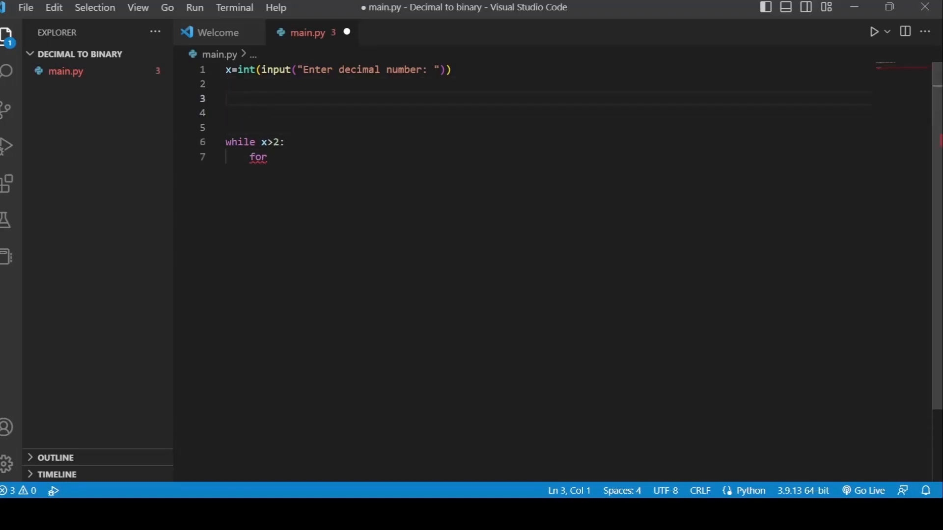
pyautogui.write('l=[]')
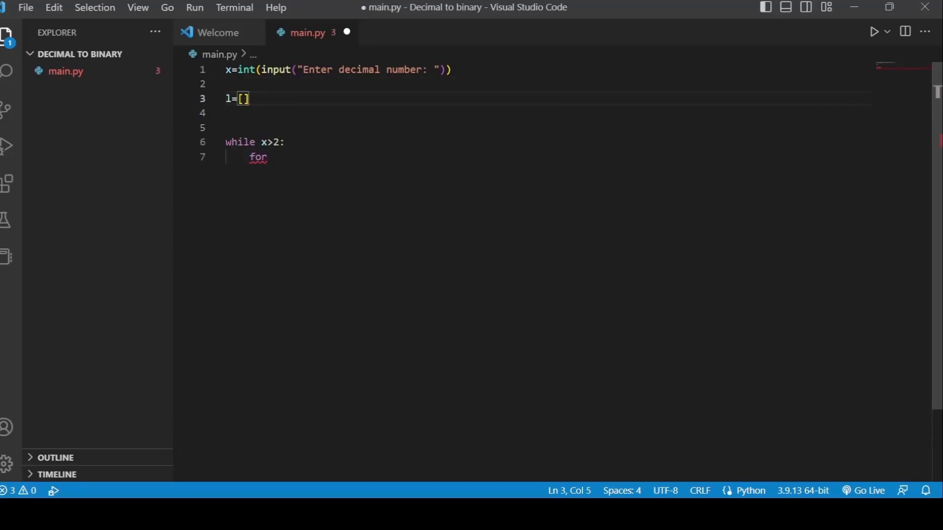
pyautogui.press('Enter')
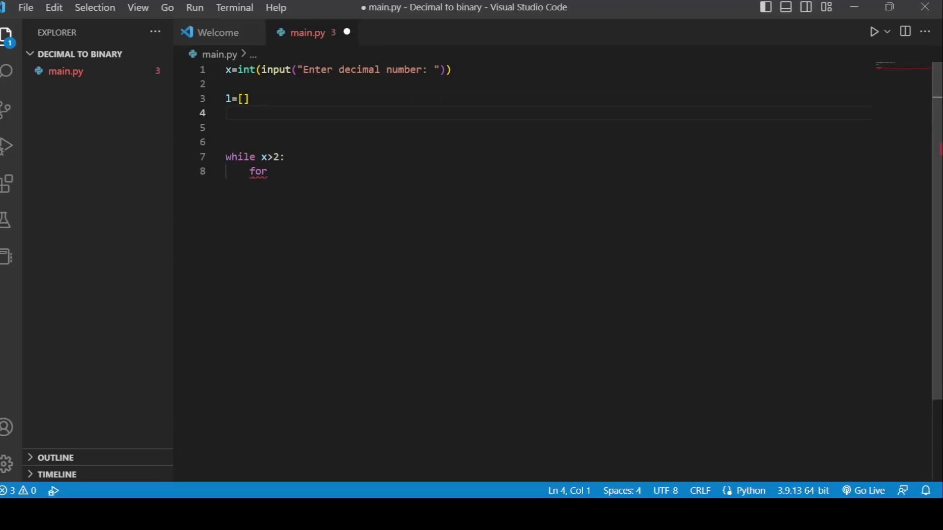
pyautogui.write('rem')
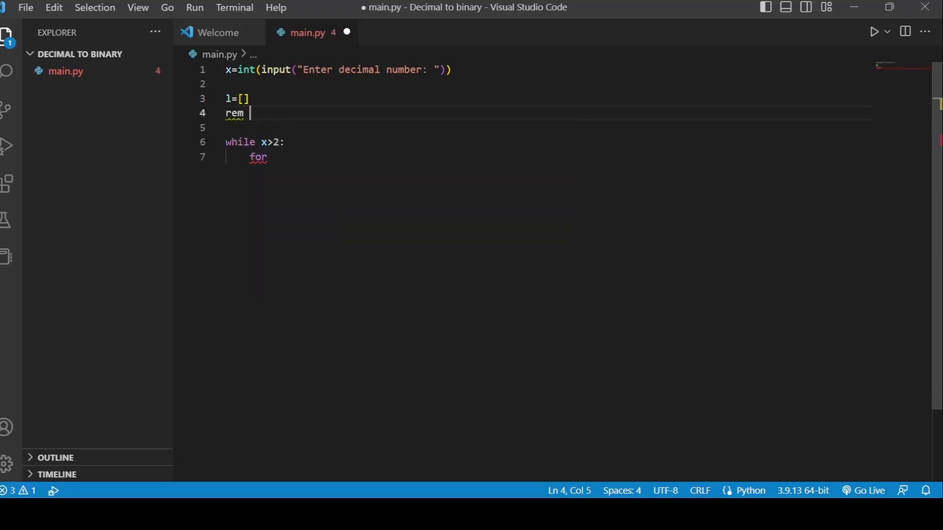
pyautogui.write('= x%2')
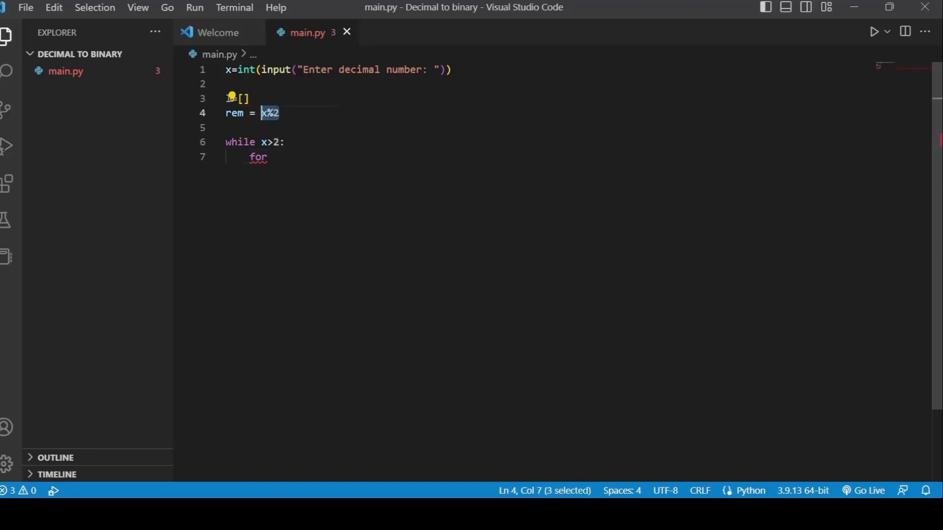
# - Finish the inner loop as for rem in range(0,1):
pyautogui.click(267, 157)
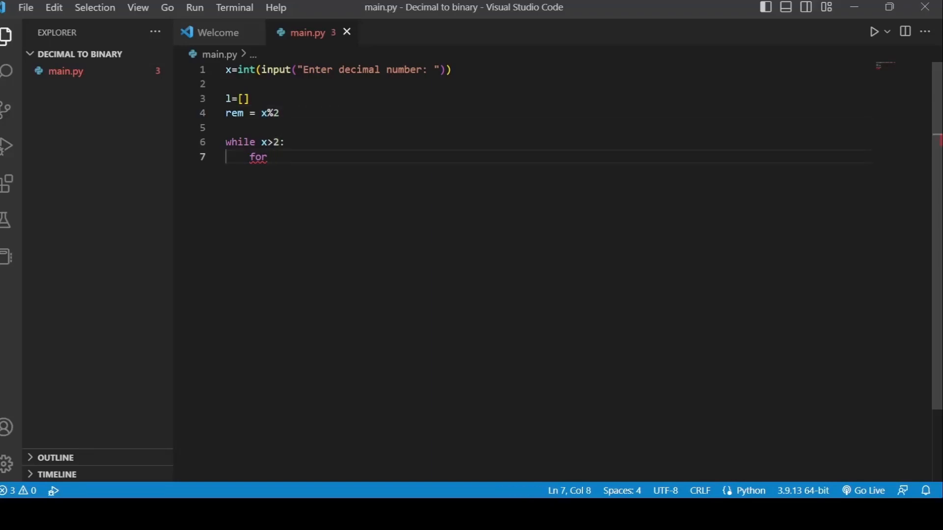
pyautogui.write('rem')
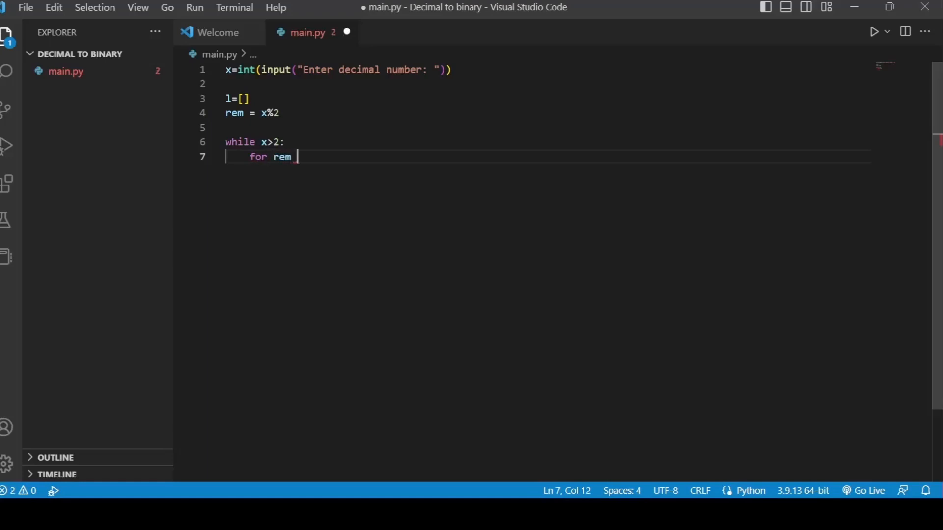
pyautogui.write('in range(')
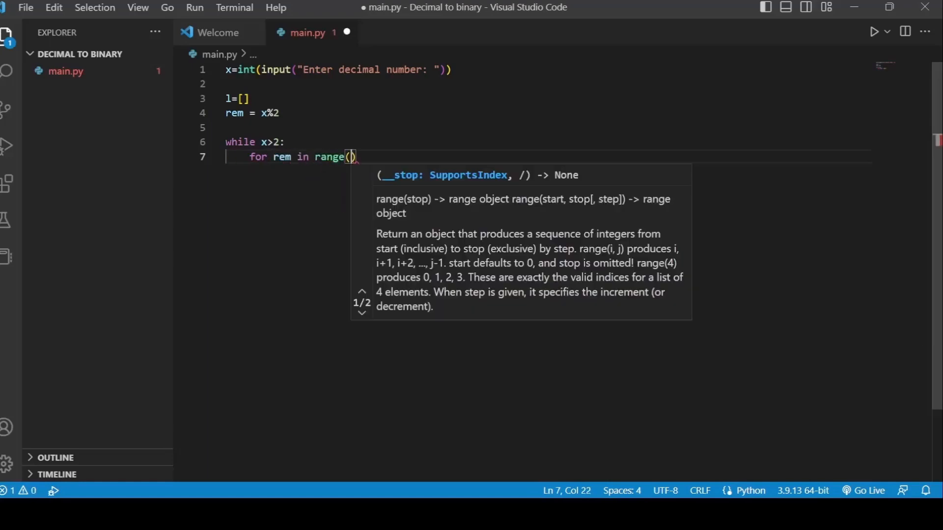
pyautogui.write('0,1):')
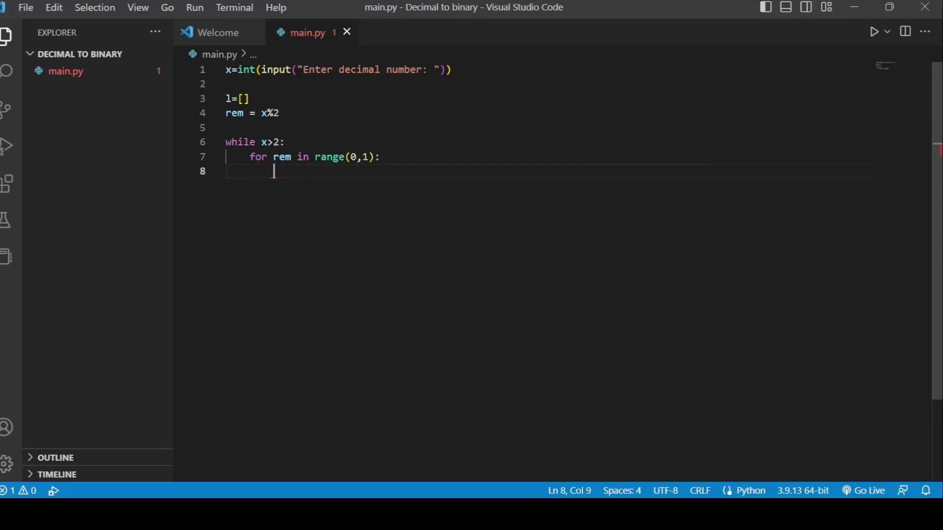
# - Inside the for loop append f"{x}" to the list l
pyautogui.write('l')
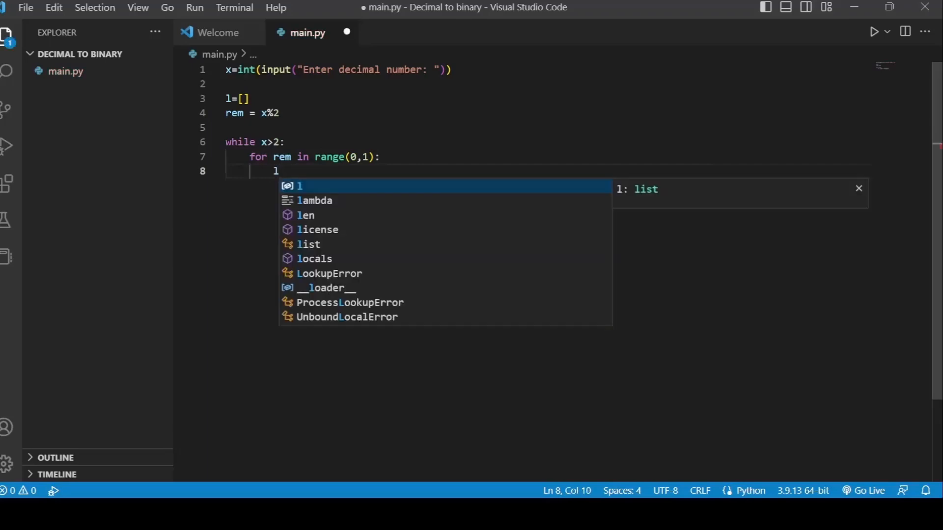
pyautogui.write('.append(r')
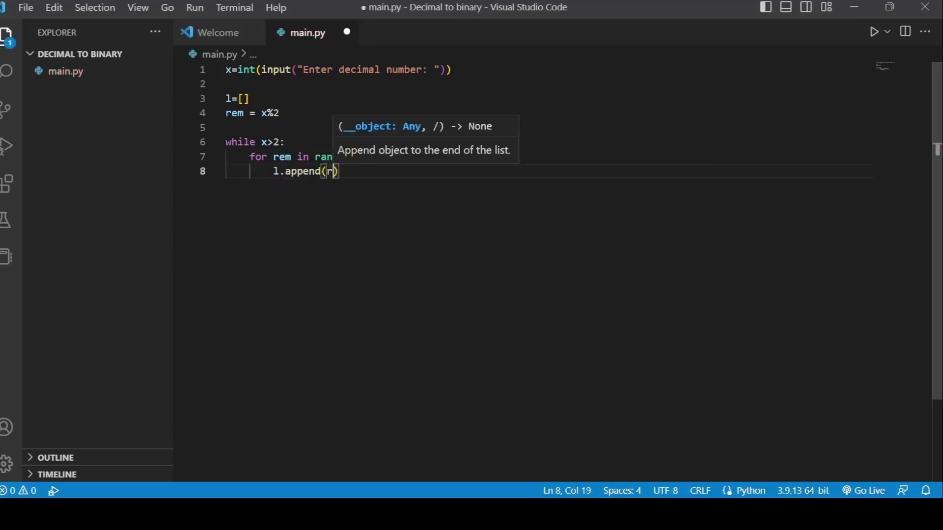
pyautogui.press('backspace')
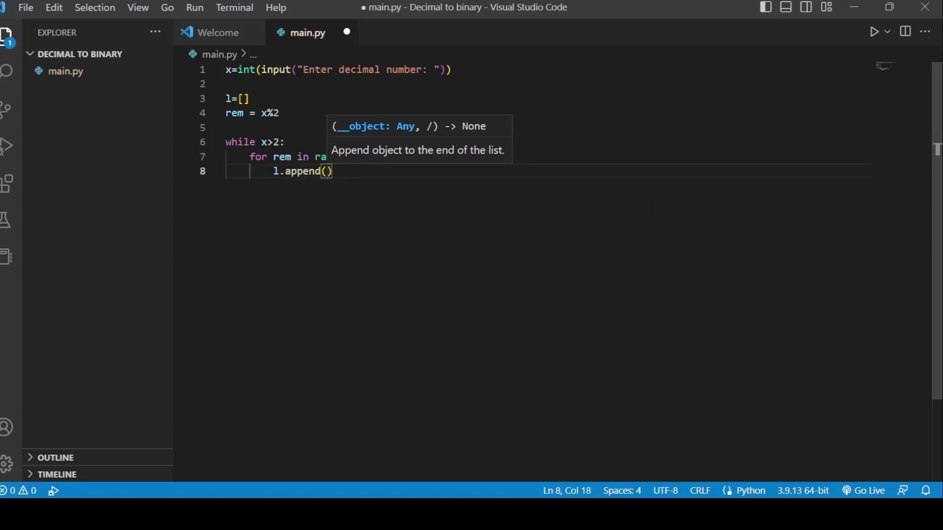
pyautogui.write('f"{x}"')
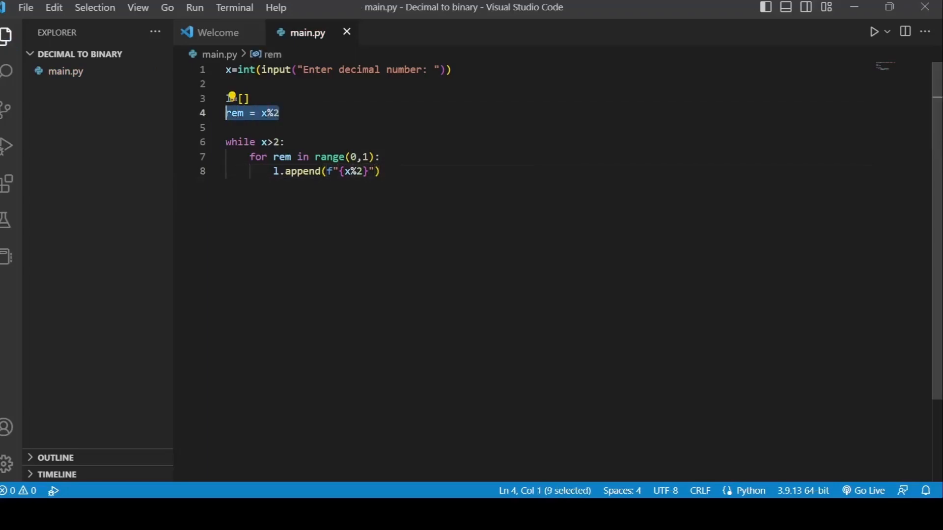
pyautogui.click(381, 171)
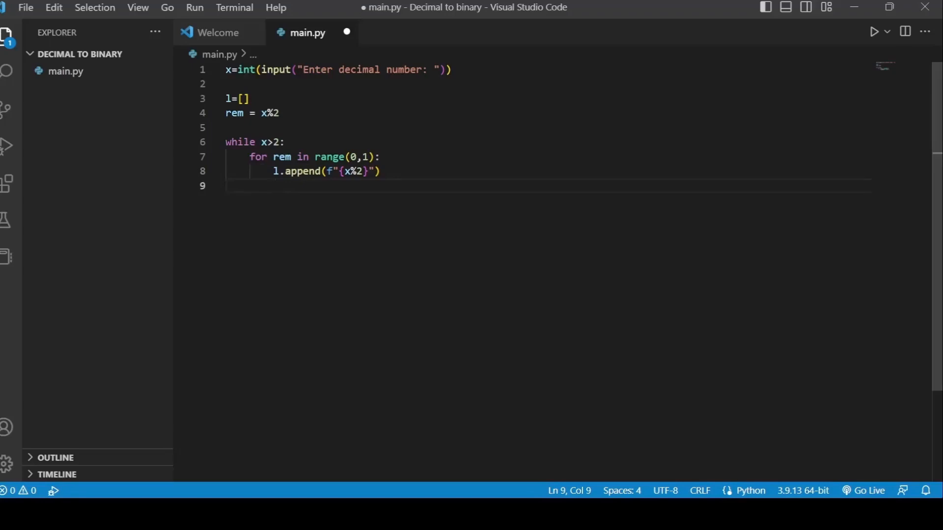
# - Add x=x//2 and rem=x%2 in the loop, save, and begin a print line after it
pyautogui.write('x=')
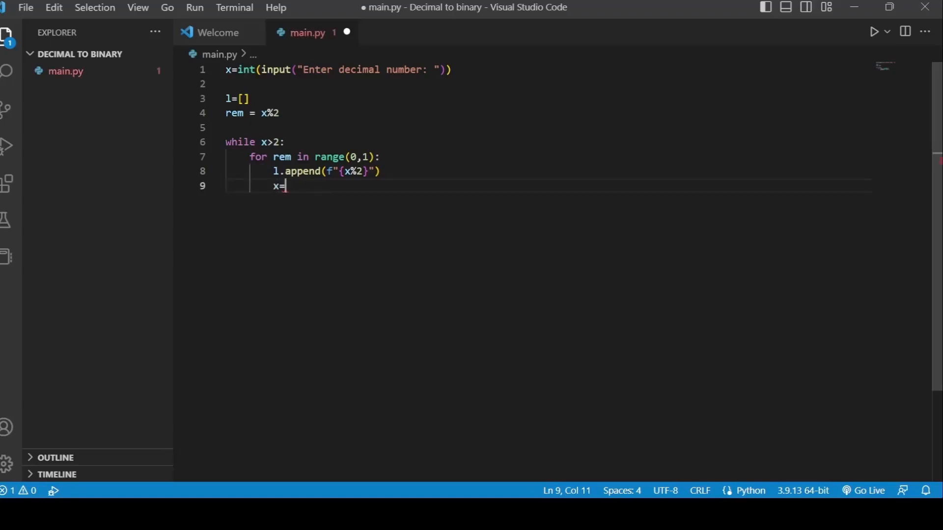
pyautogui.write('x//2')
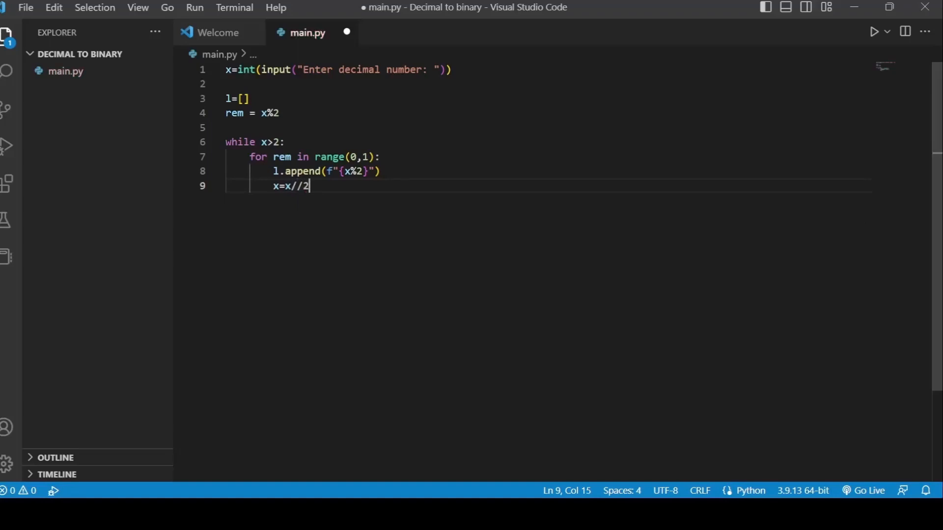
pyautogui.press('Return')
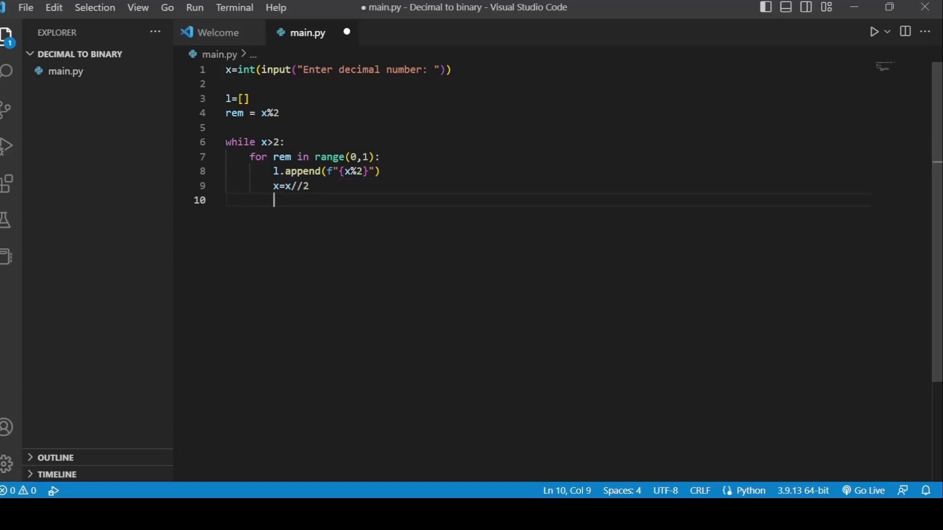
pyautogui.write('rem')
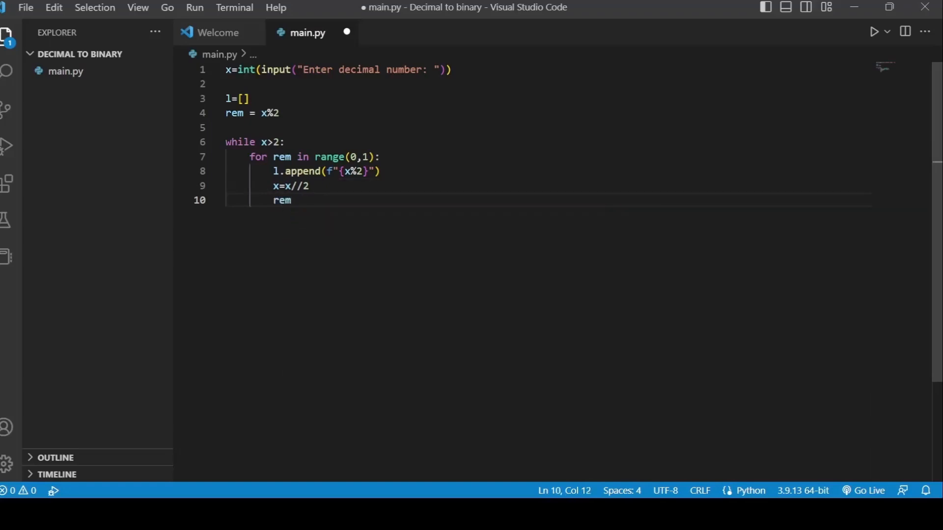
pyautogui.write('=')
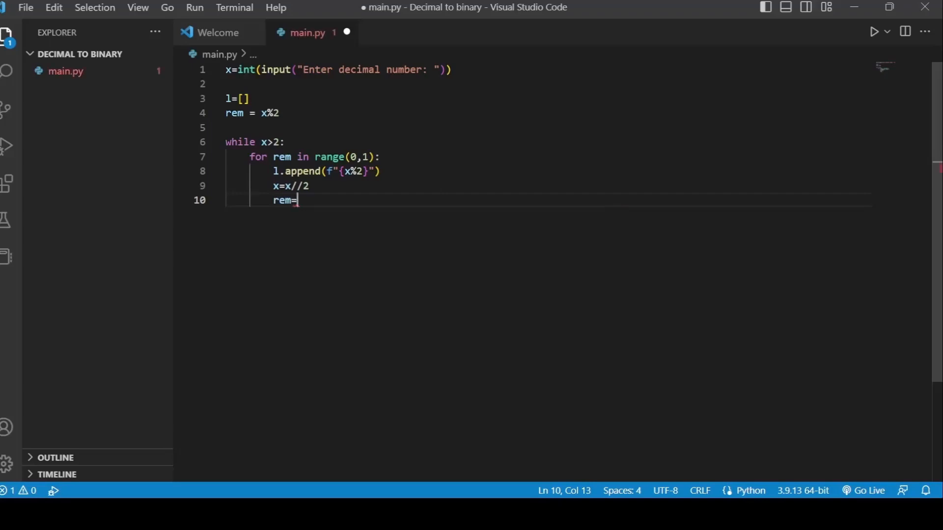
pyautogui.write('x%2')
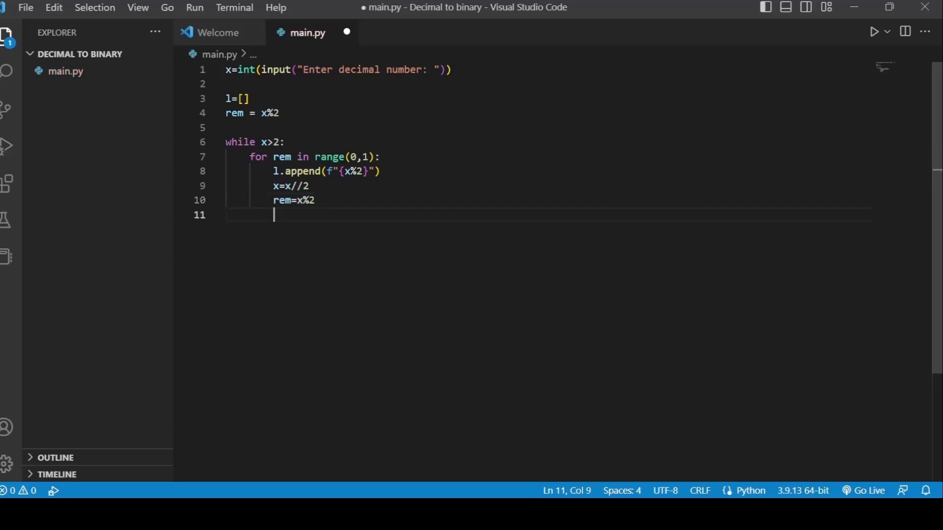
pyautogui.press('ctrl+s')
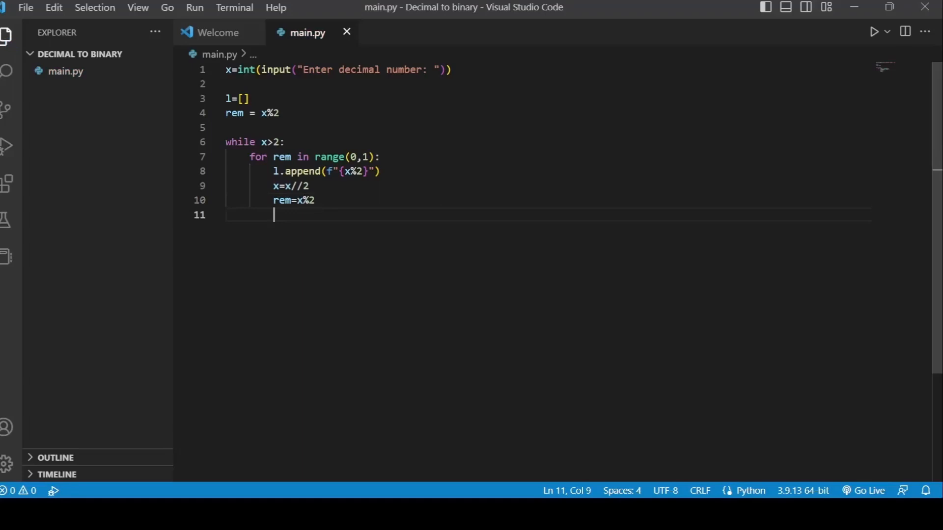
pyautogui.write('print')
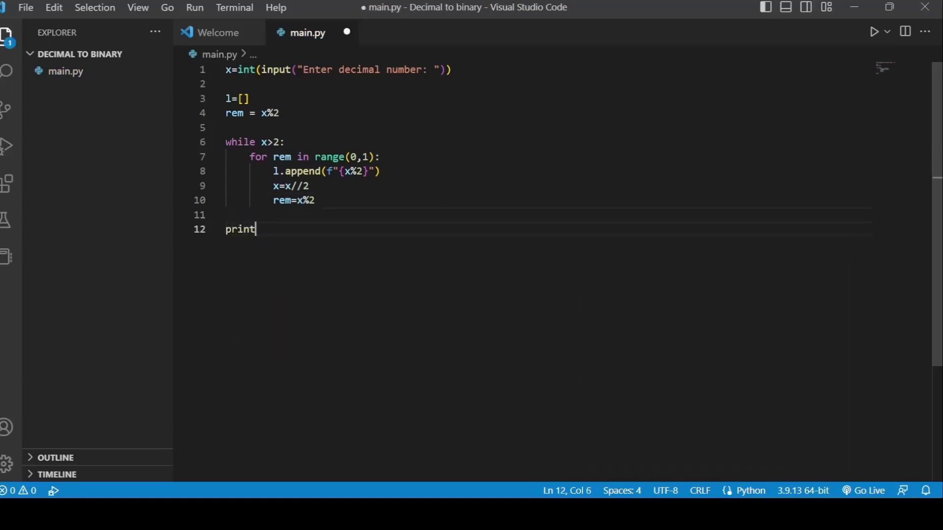
# - Finish print(l), run the script and answer its prompt with 12
pyautogui.write('(l)')
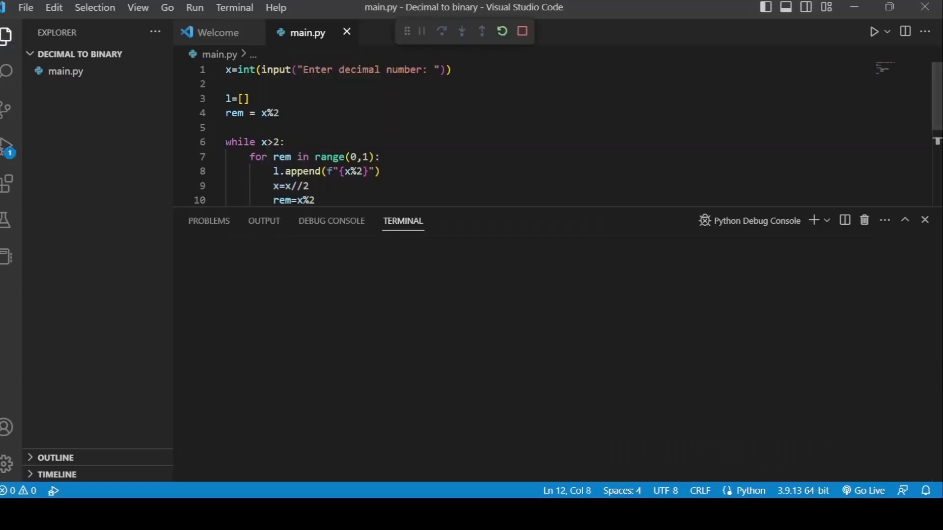
pyautogui.click(875, 32)
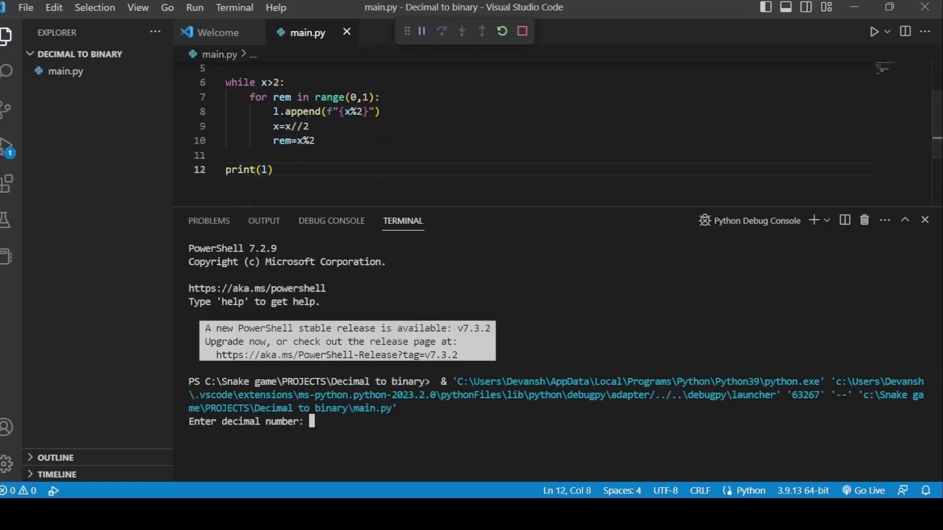
pyautogui.write('123')
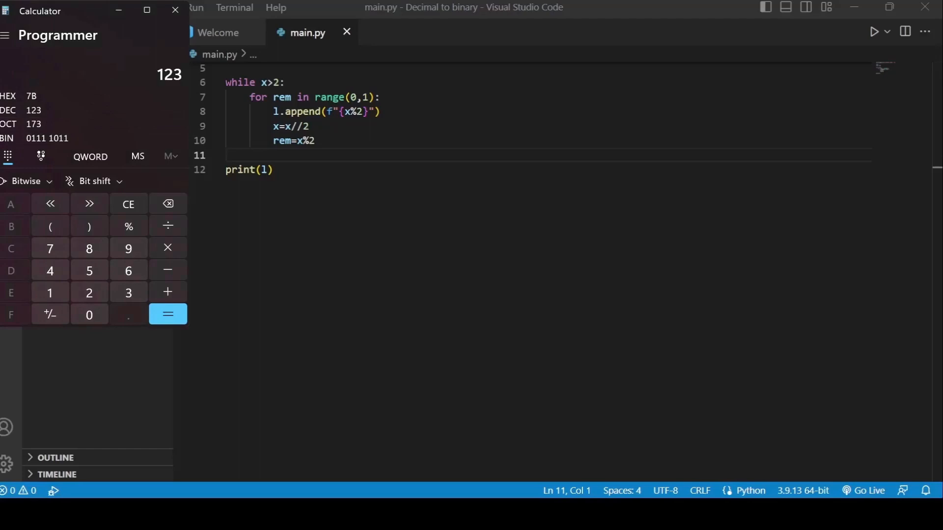
# - Clear 123, enter 12 to read binary 1100, then close the calculator
pyautogui.click(128, 205)
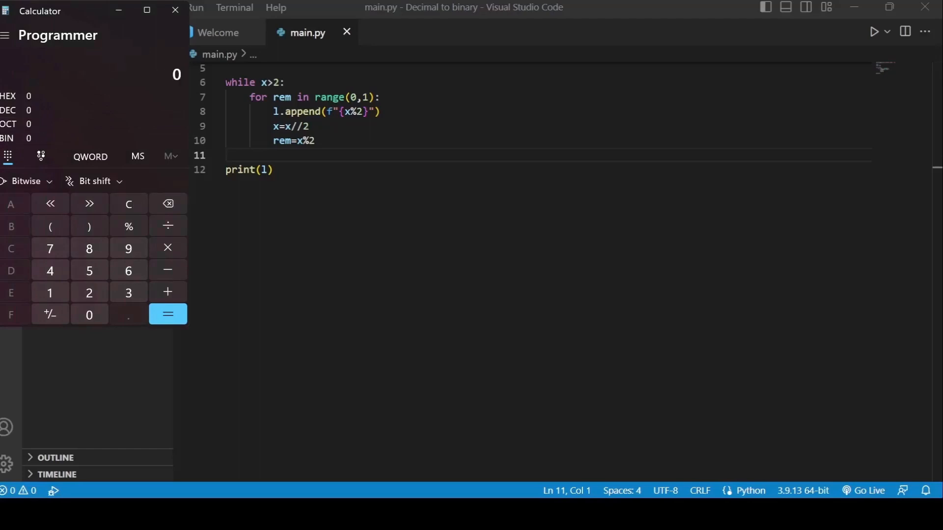
pyautogui.click(90, 293)
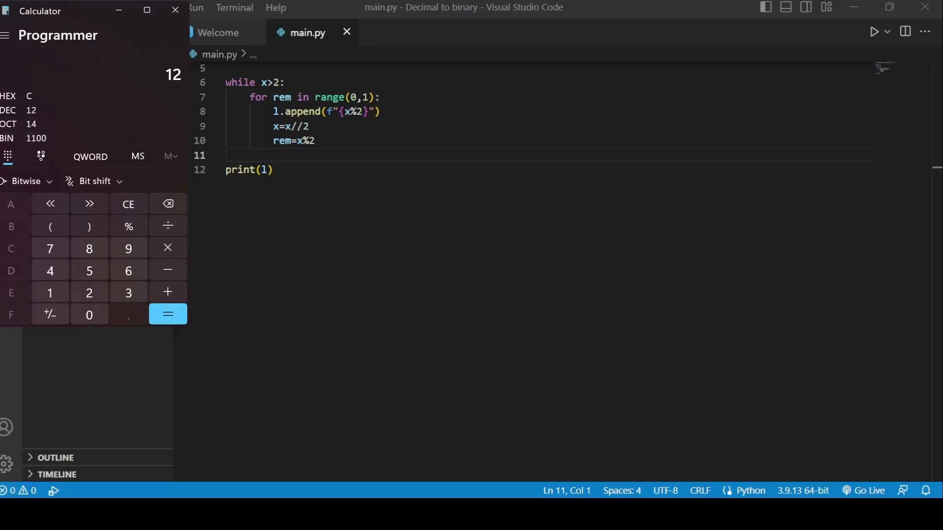
pyautogui.click(175, 10)
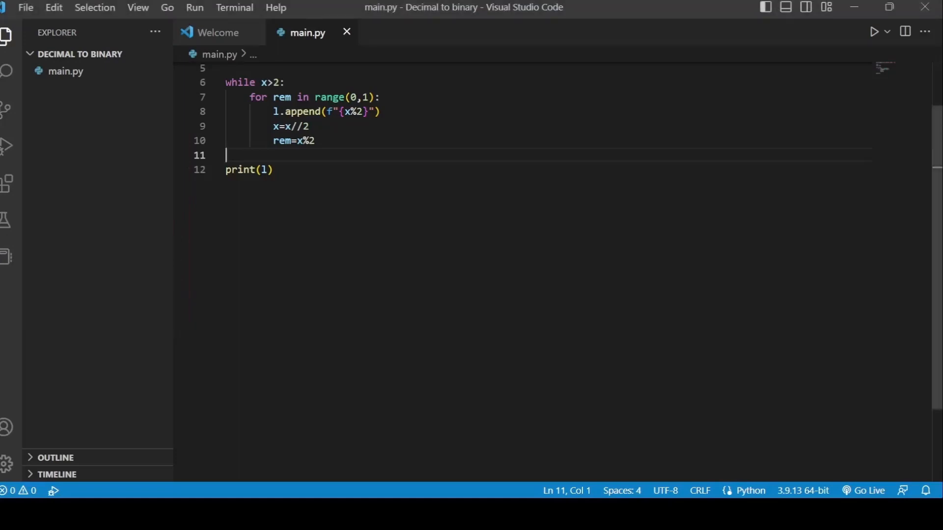
# - Insert a blank line between the while loop and print(l)
pyautogui.press('Enter')
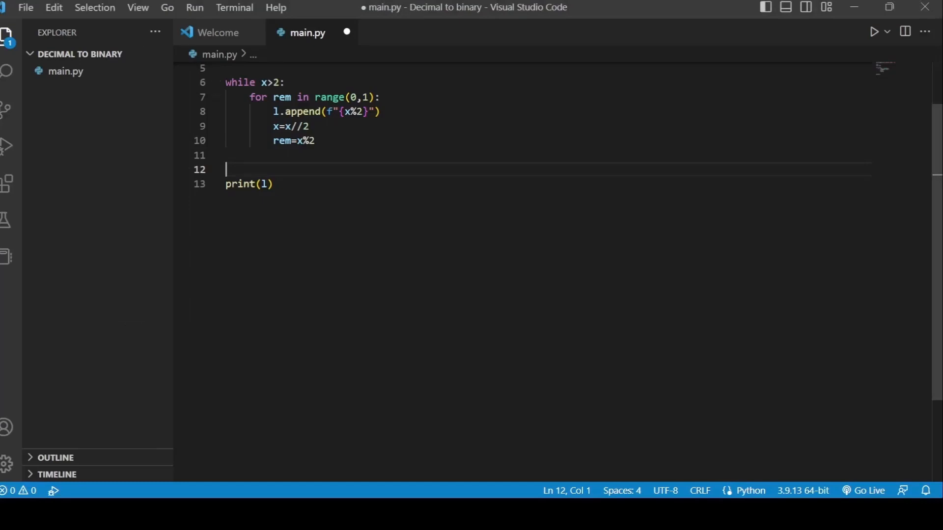
# - Add l.append('1') and l.reverse() above print(l)
pyautogui.write('l.append(')
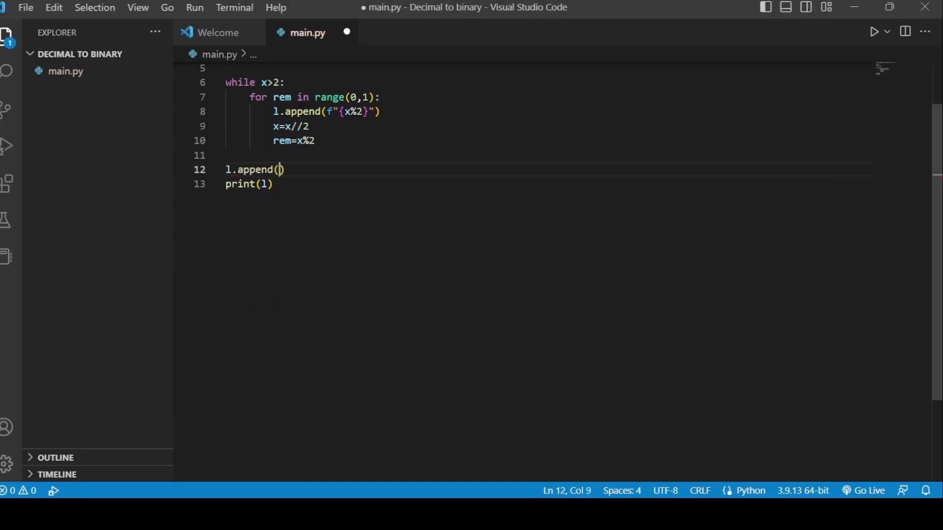
pyautogui.write("'1'")
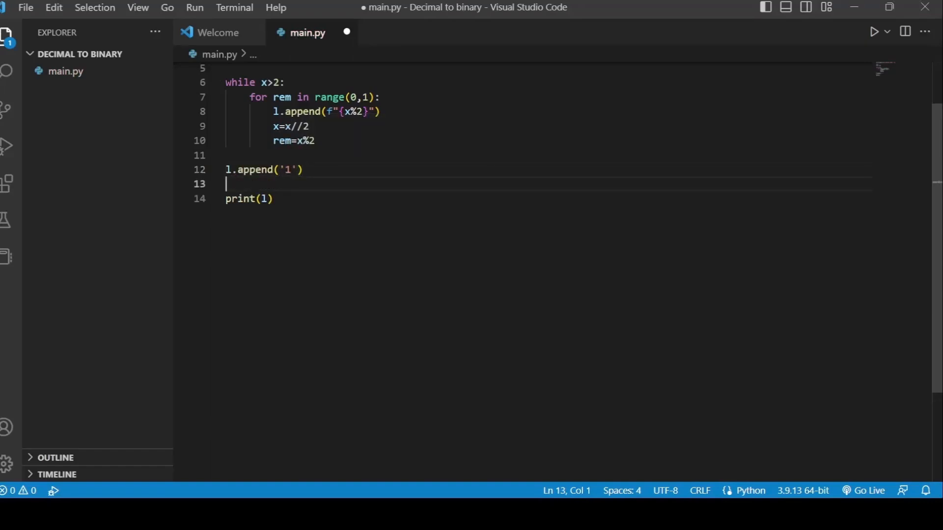
pyautogui.write('l.reverse(')
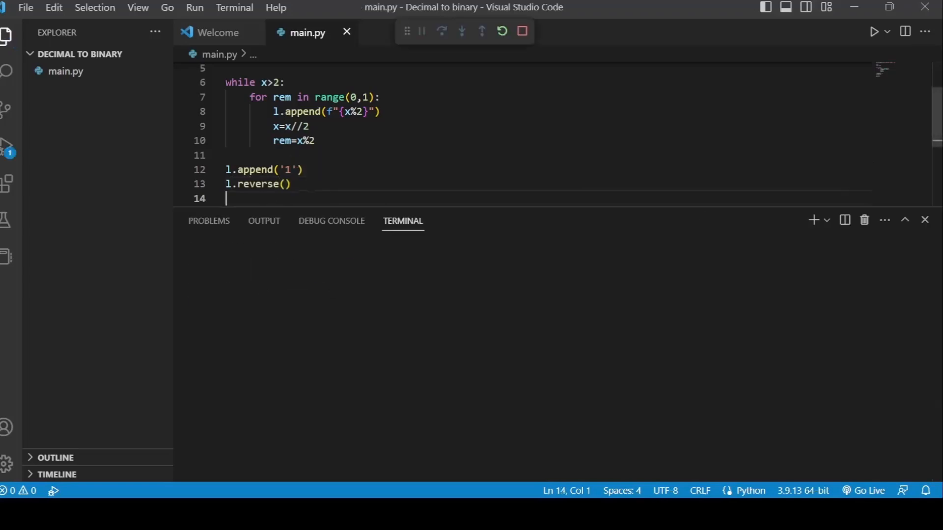
# - Run with input 12 to get ['1', '1', '0', '0'], then hide the terminal
pyautogui.click(875, 32)
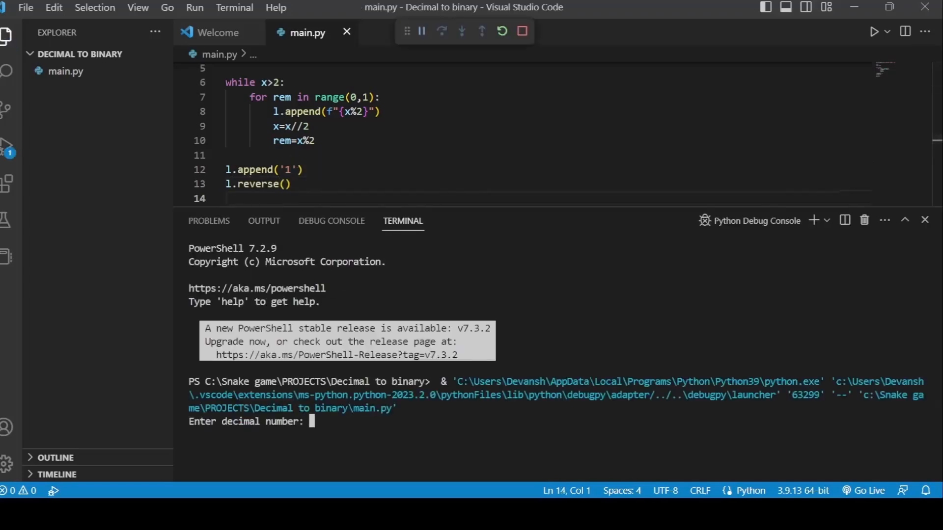
pyautogui.write('12')
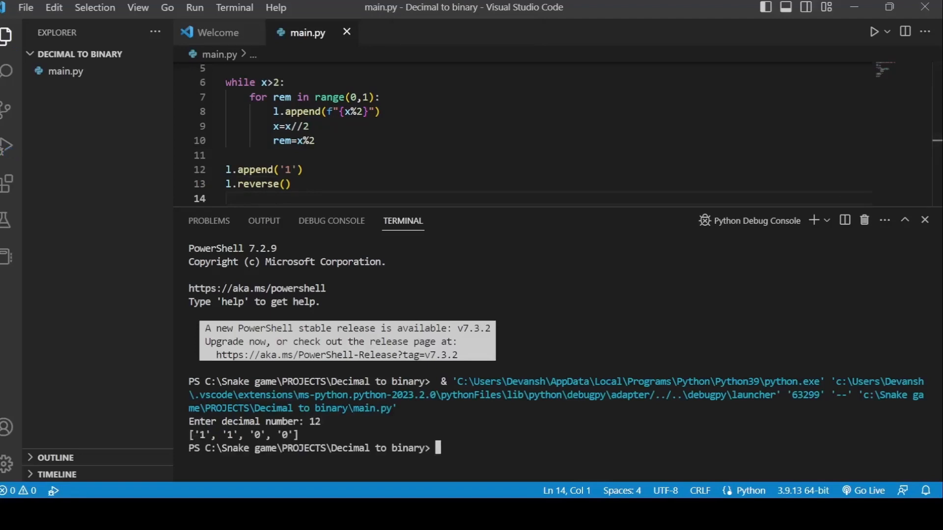
pyautogui.doubleClick(244, 435)
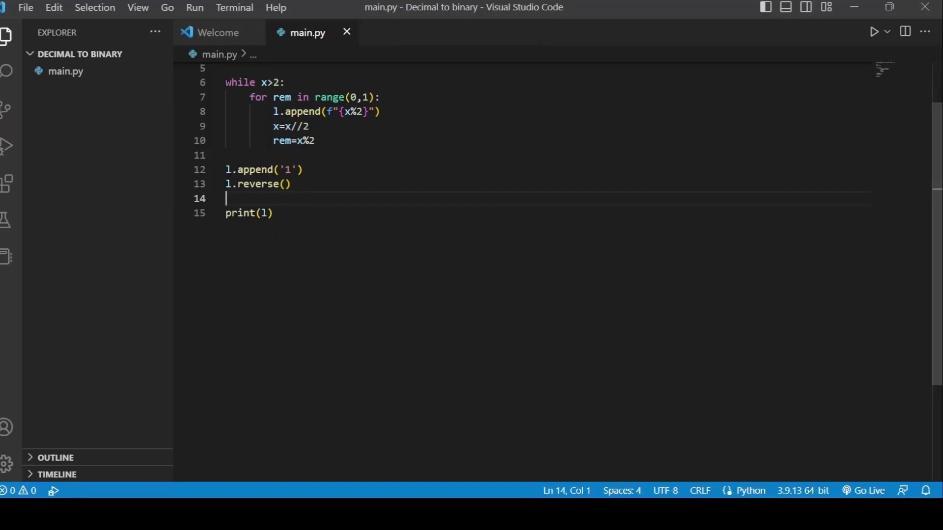
# - Write for x in l: with print(x, end=""), then start a triple-quoted block below
pyautogui.click(262, 212)
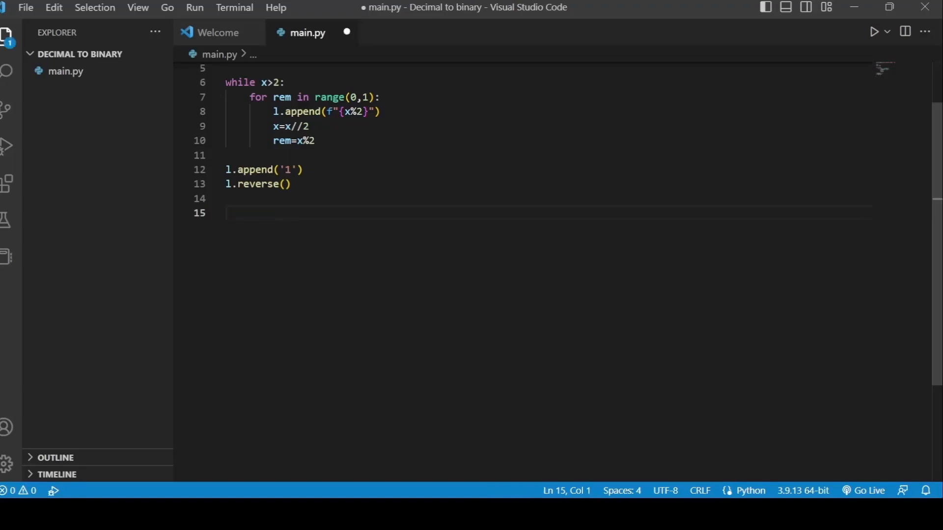
pyautogui.write('for x in l:')
pyautogui.write('print')
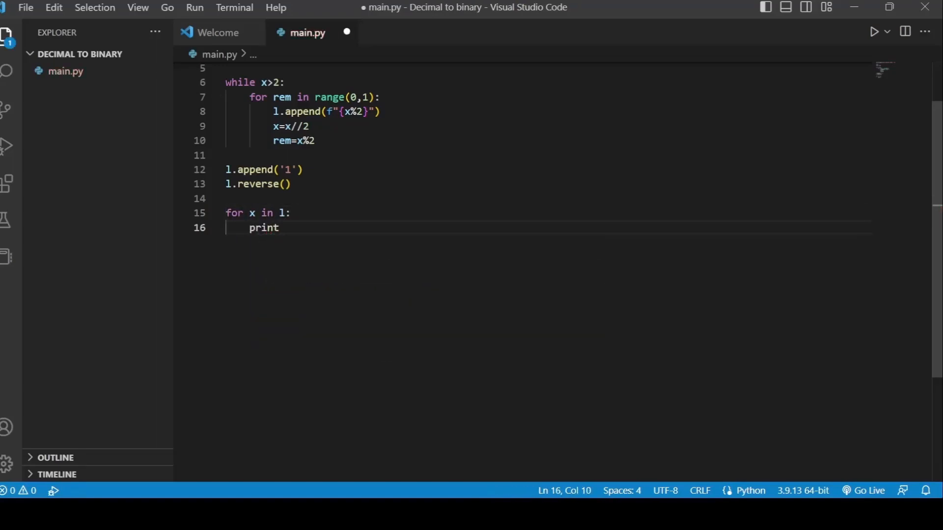
pyautogui.write("('x')")
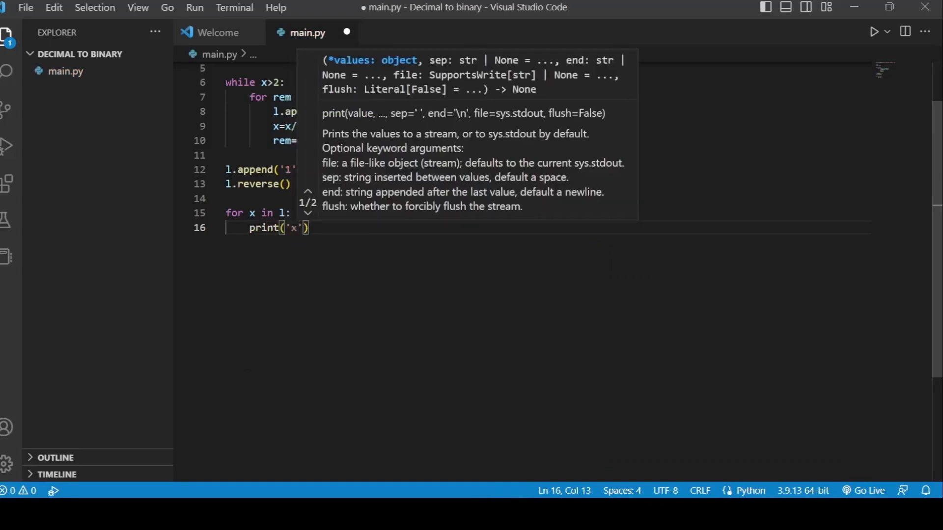
pyautogui.write('x, end=')
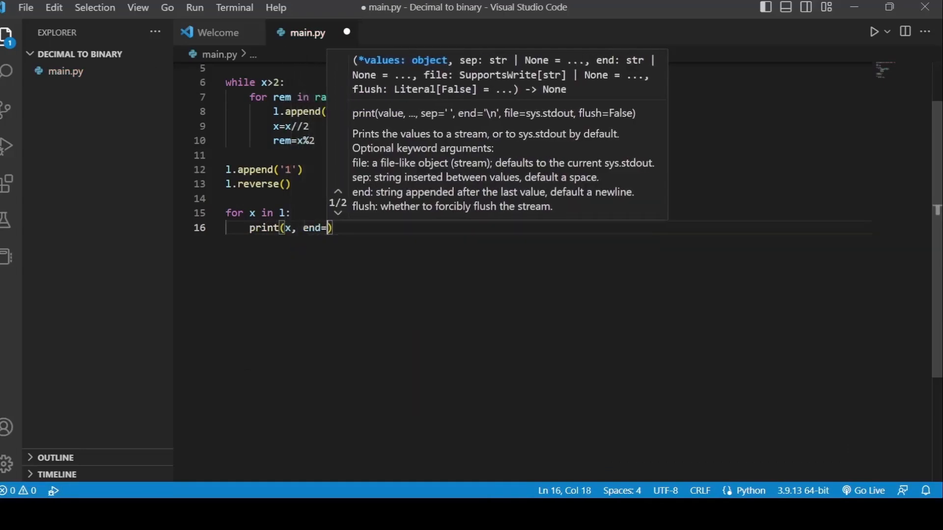
pyautogui.write('""')
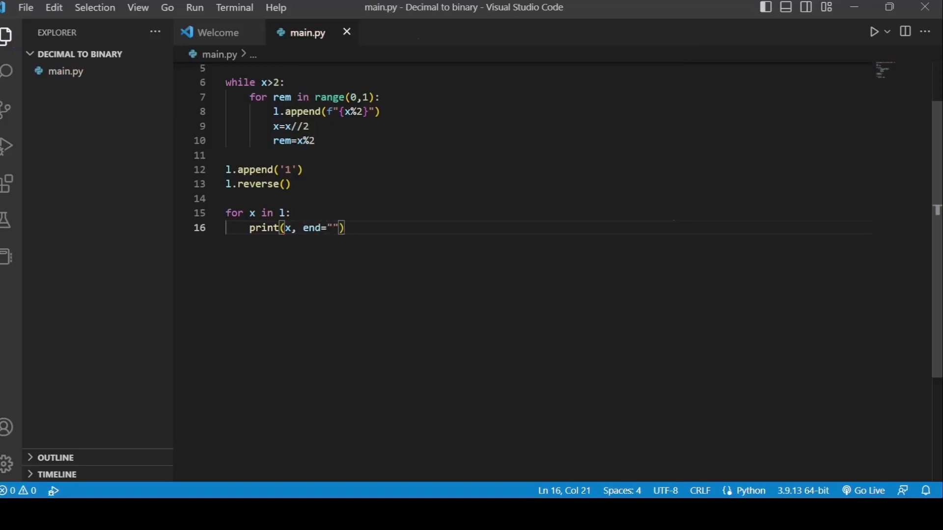
pyautogui.press('Enter')
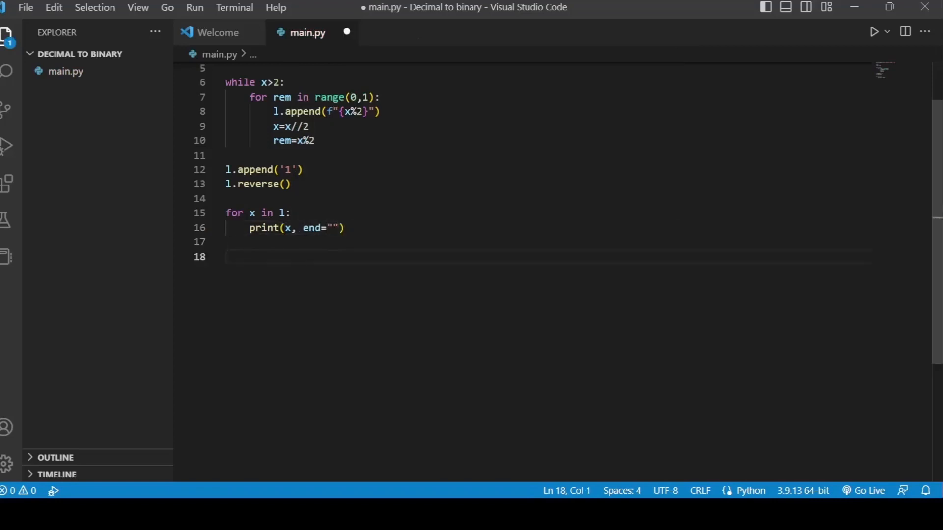
pyautogui.write('"""')
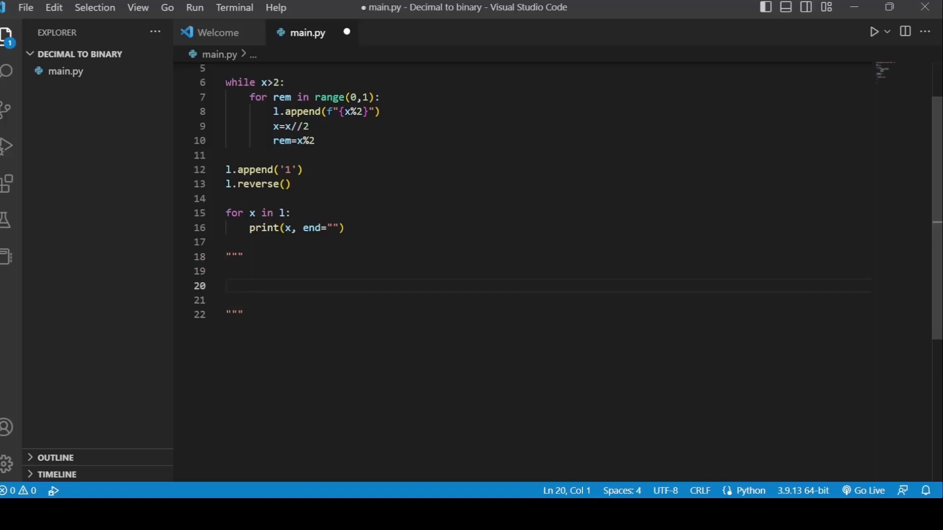
# - Note bin 12 = 1100 and a ['1','1','0','0'] list in the comment block
pyautogui.click(227, 285)
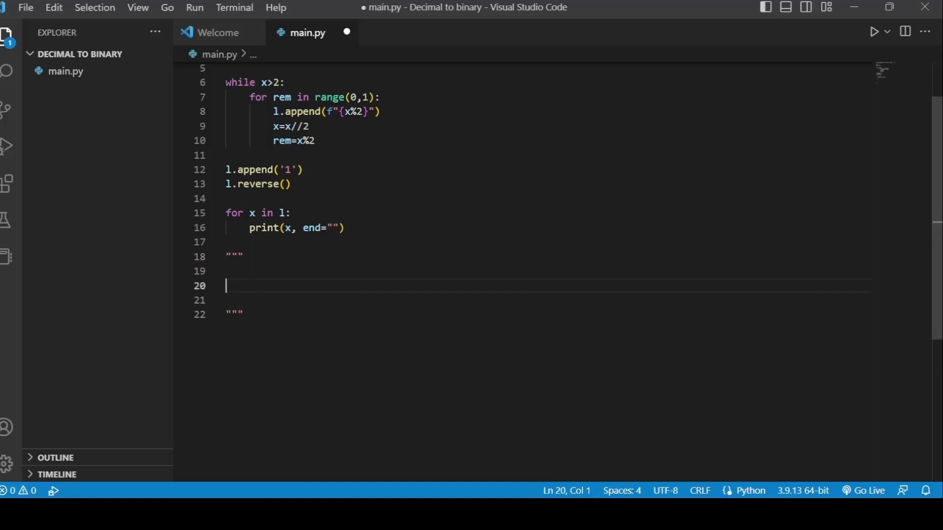
pyautogui.write('bin')
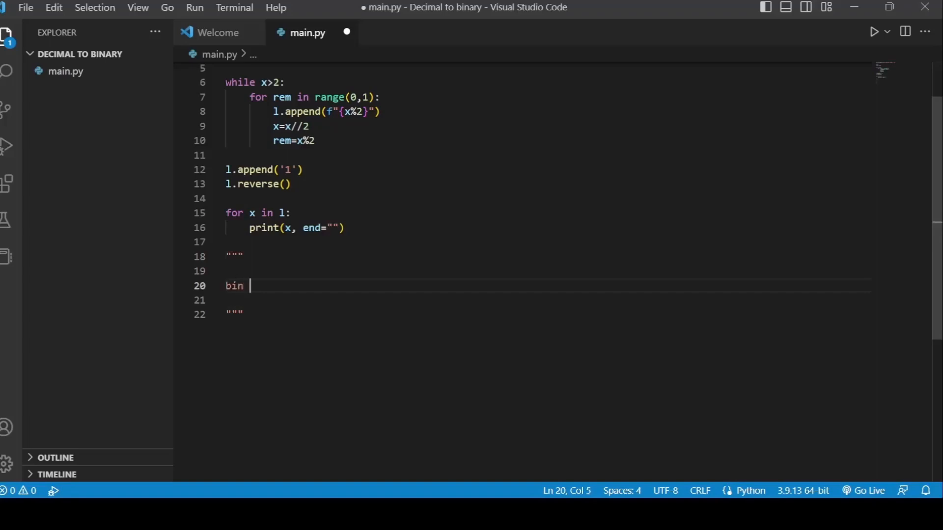
pyautogui.write('12 = 1100')
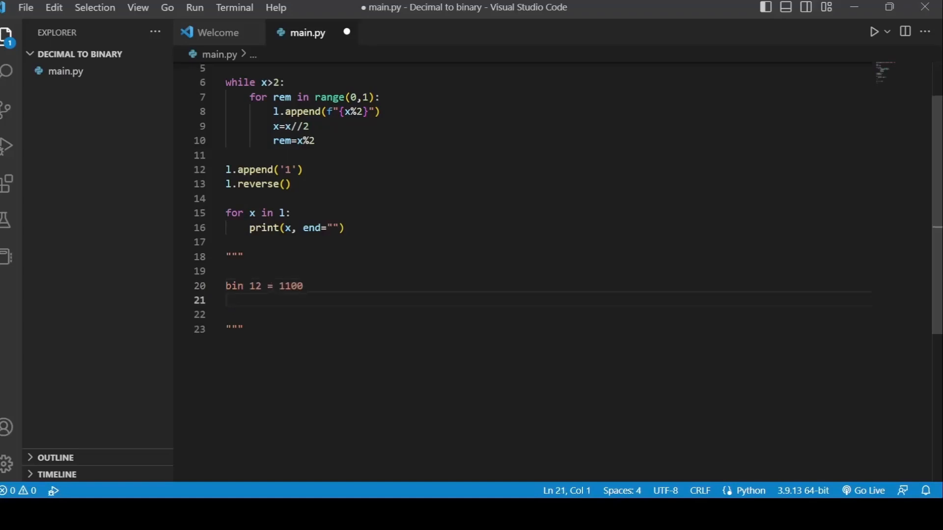
pyautogui.write('[')
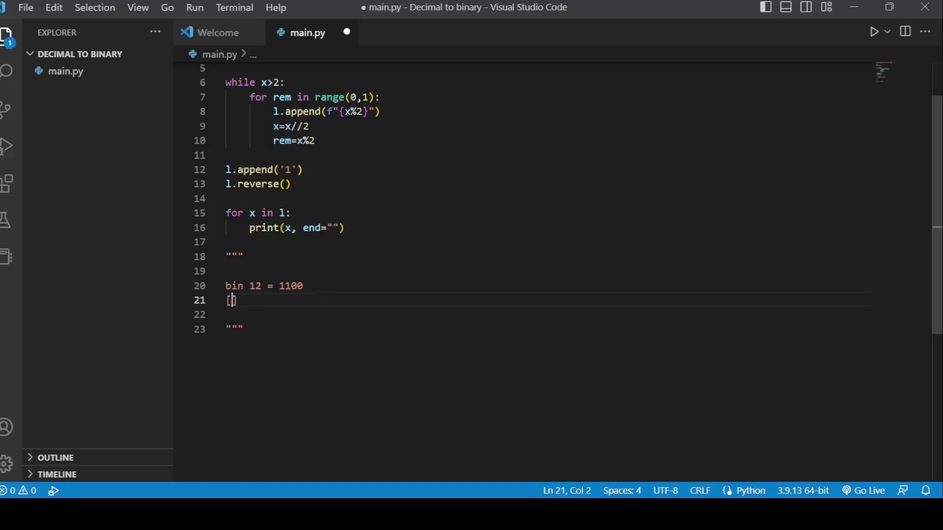
pyautogui.write("'1', '1'....")
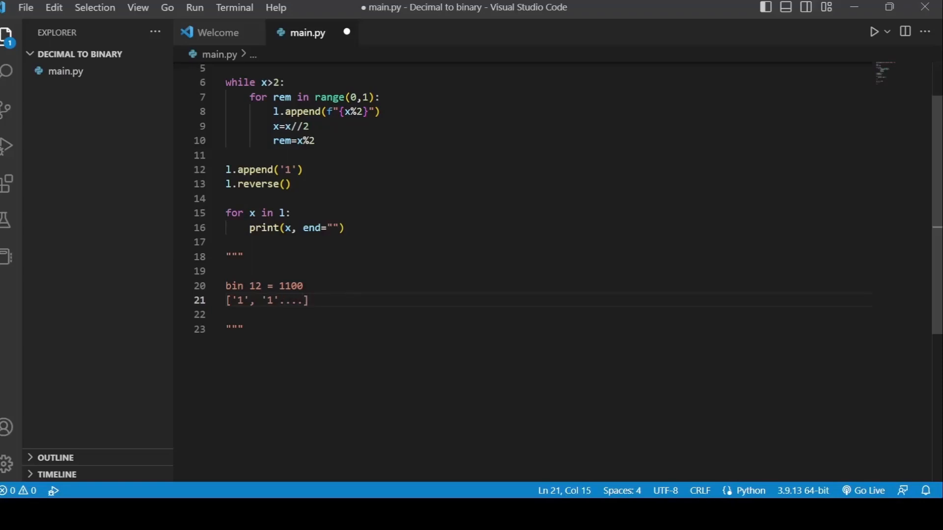
pyautogui.doubleClick(269, 301)
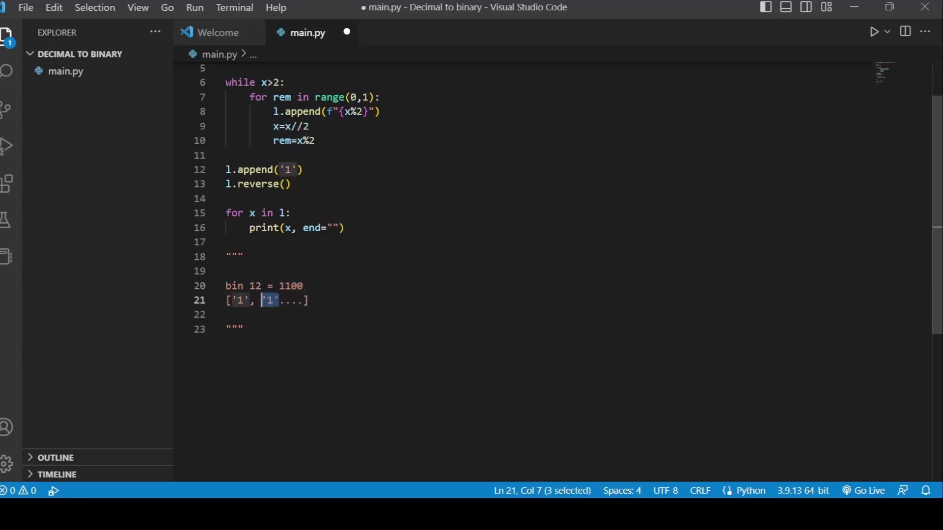
pyautogui.click(308, 301)
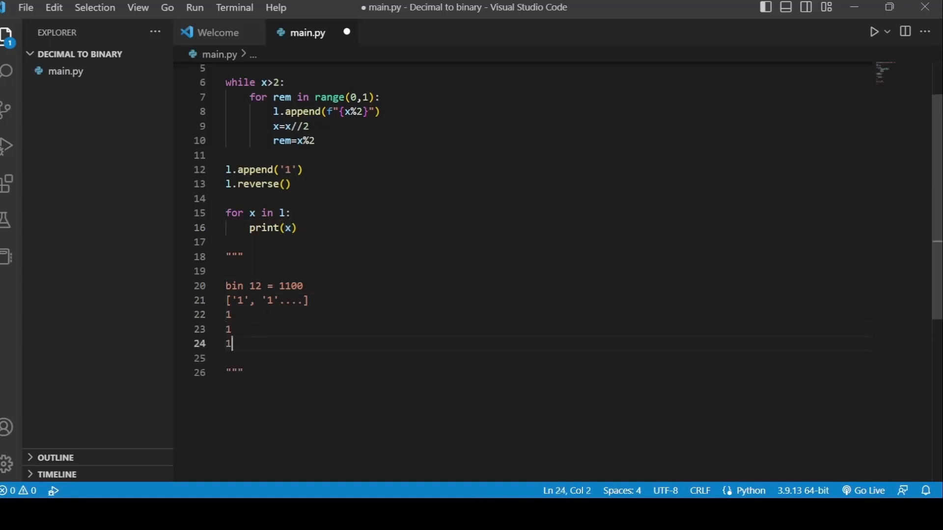
pyautogui.press('Backspace')
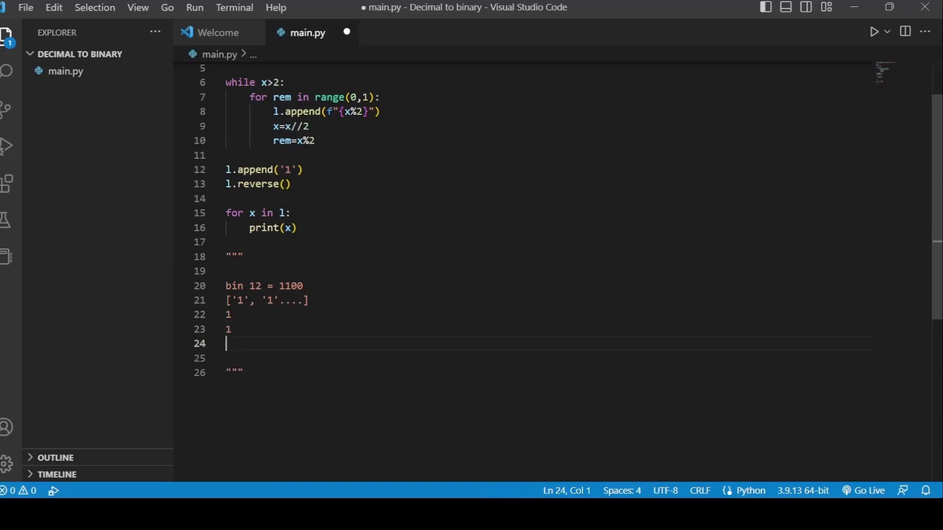
pyautogui.write('0')
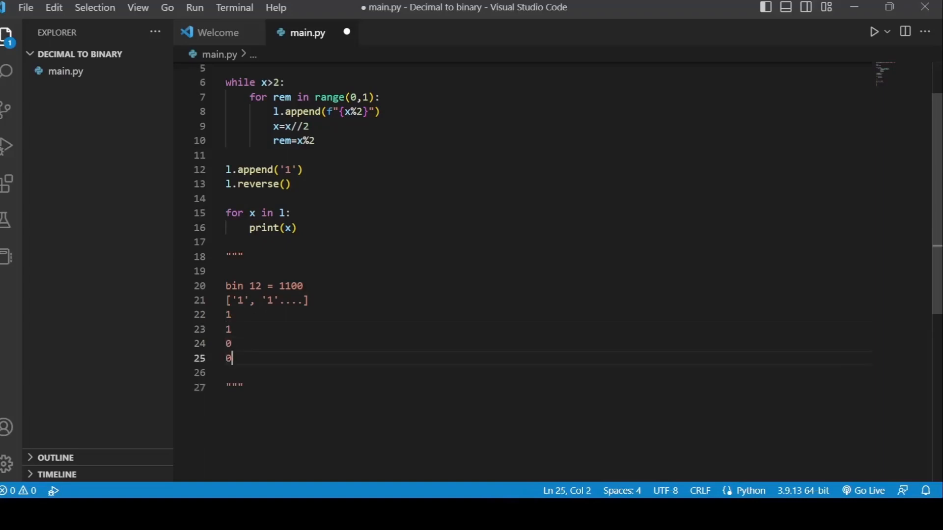
pyautogui.moveTo(252, 213)
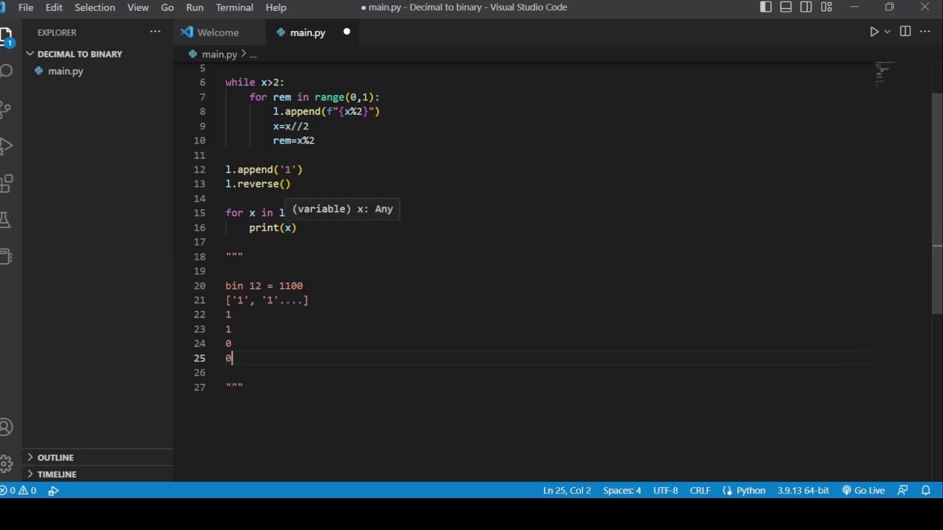
# - Set print's end string and add the 1,1,0,0, 1 1 0 0 and 1100 output notes
pyautogui.write(", end='")
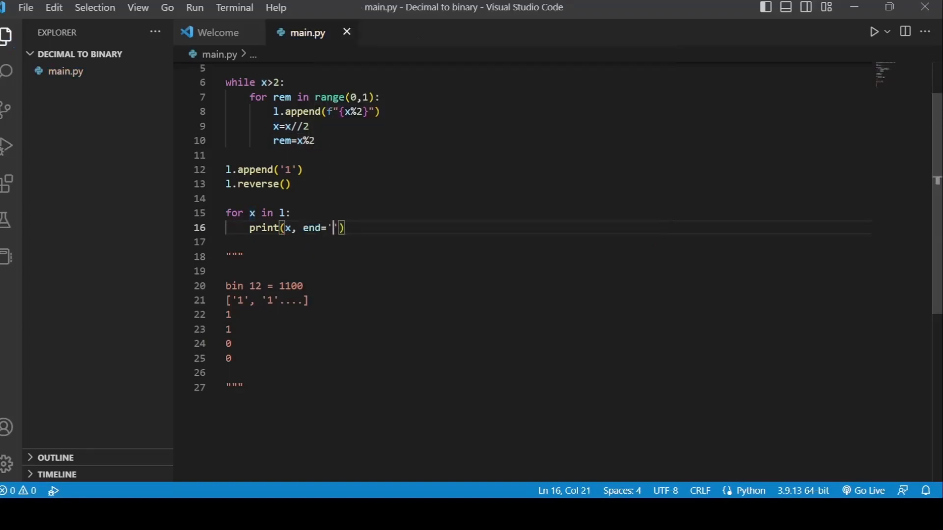
pyautogui.write(',')
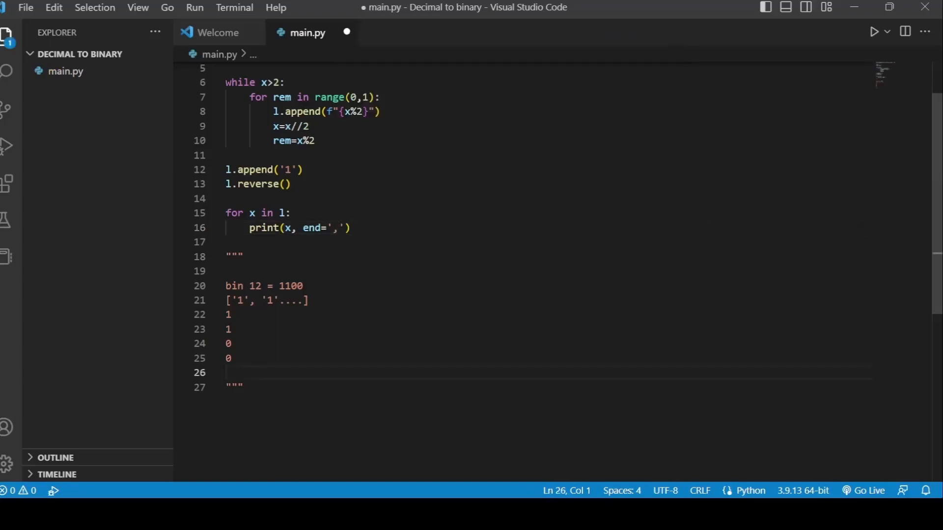
pyautogui.write('1,1,0,0,')
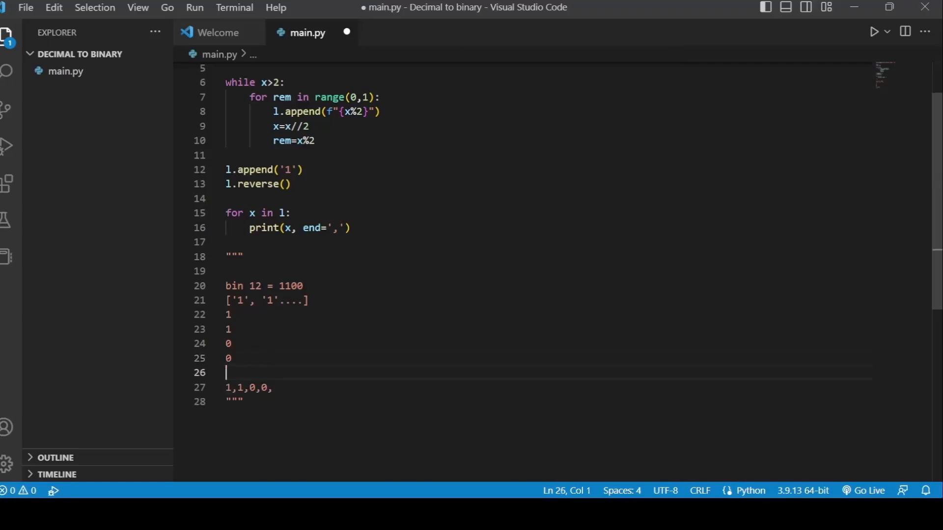
pyautogui.click(309, 300)
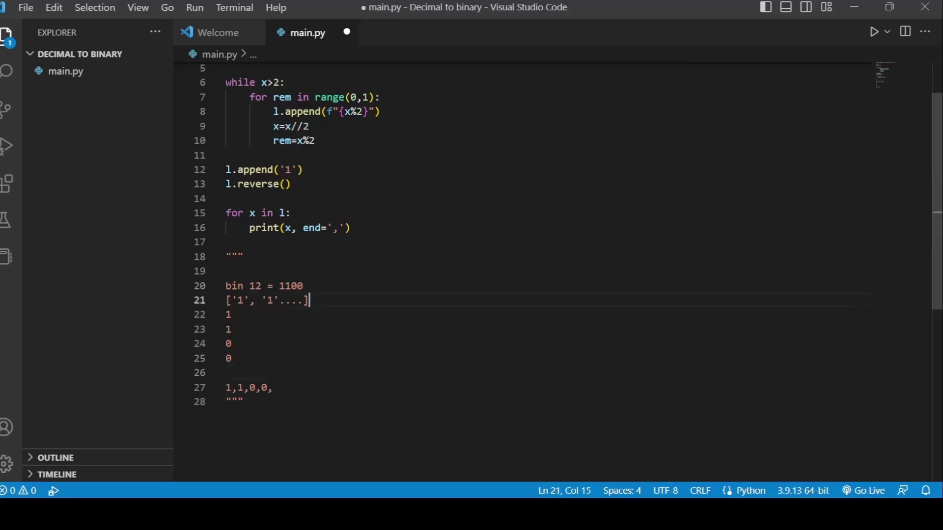
pyautogui.press('enter')
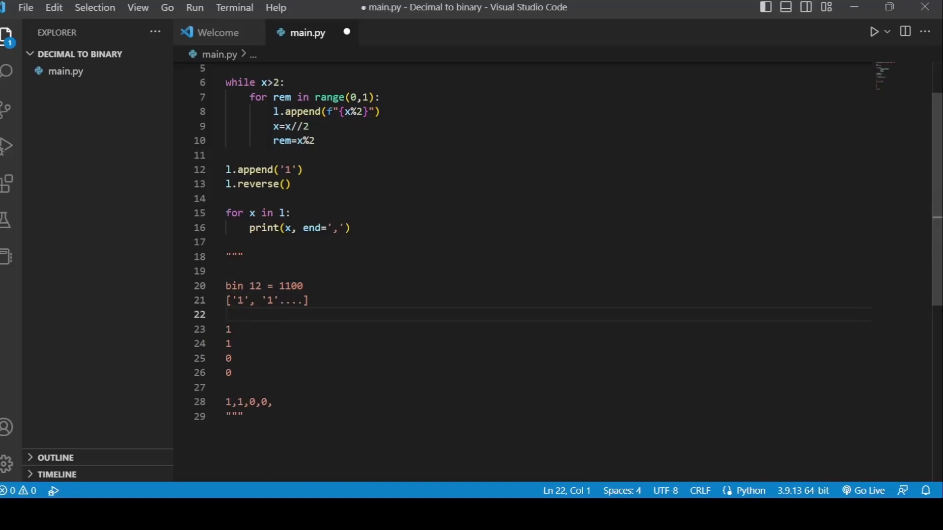
pyautogui.click(271, 402)
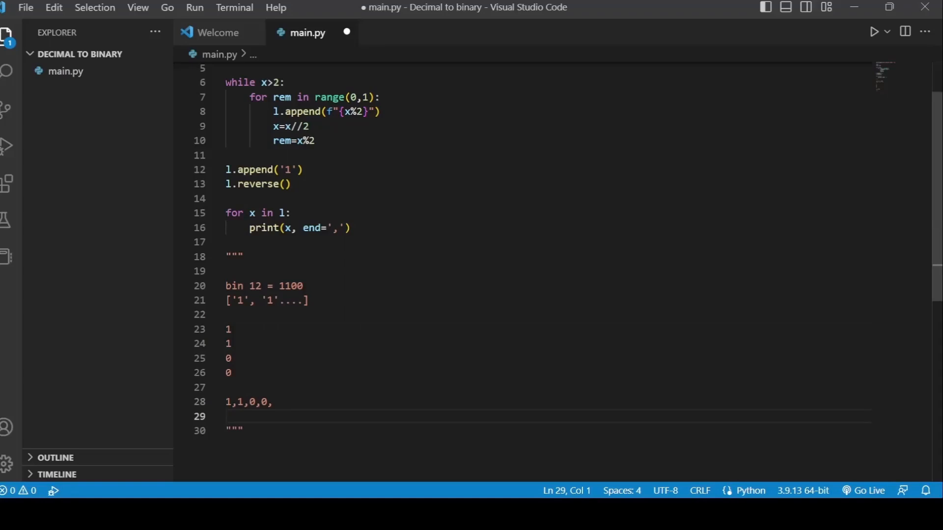
pyautogui.write('1 1 0 0')
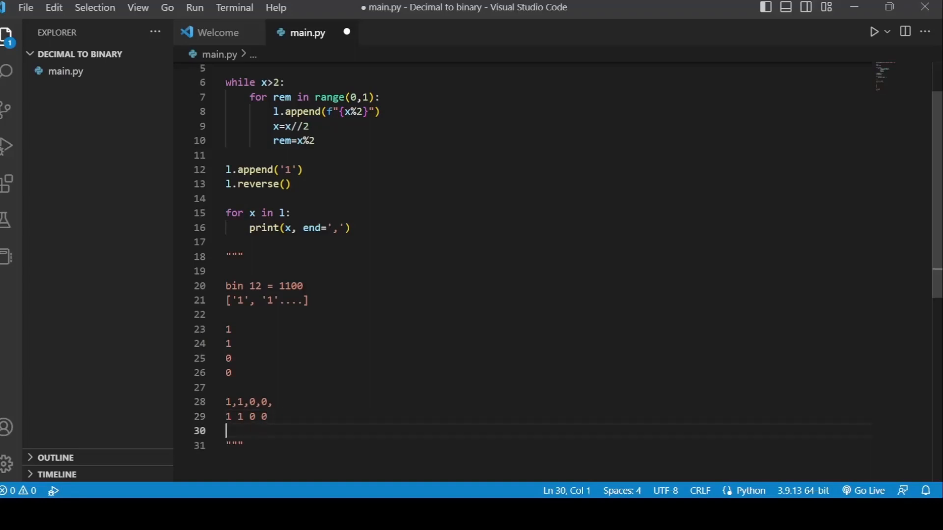
pyautogui.click(334, 227)
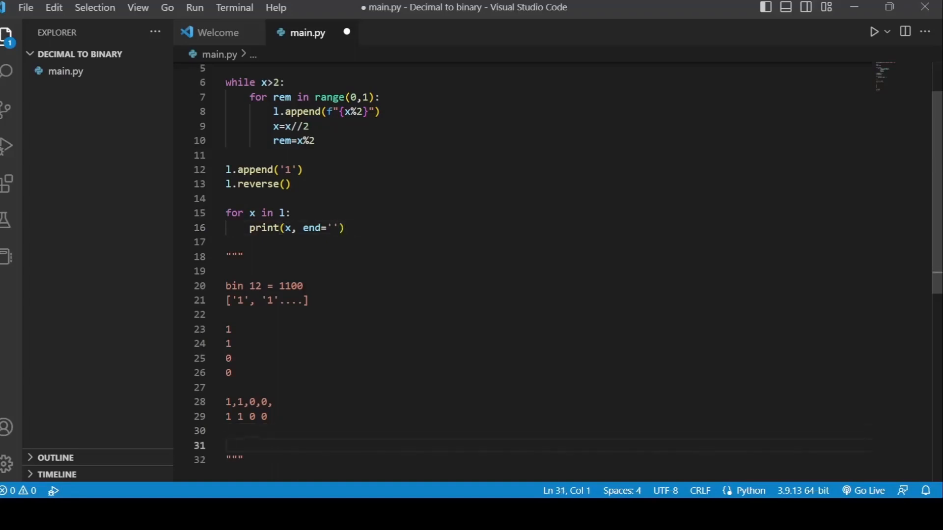
pyautogui.write('1100')
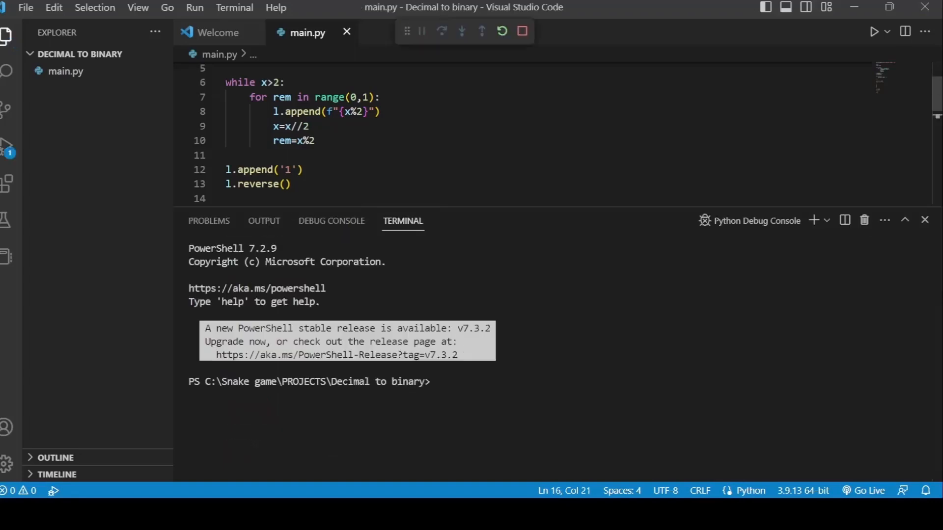
# - Run the converter on decimal input 12, then return to the editor below the loop
pyautogui.click(875, 31)
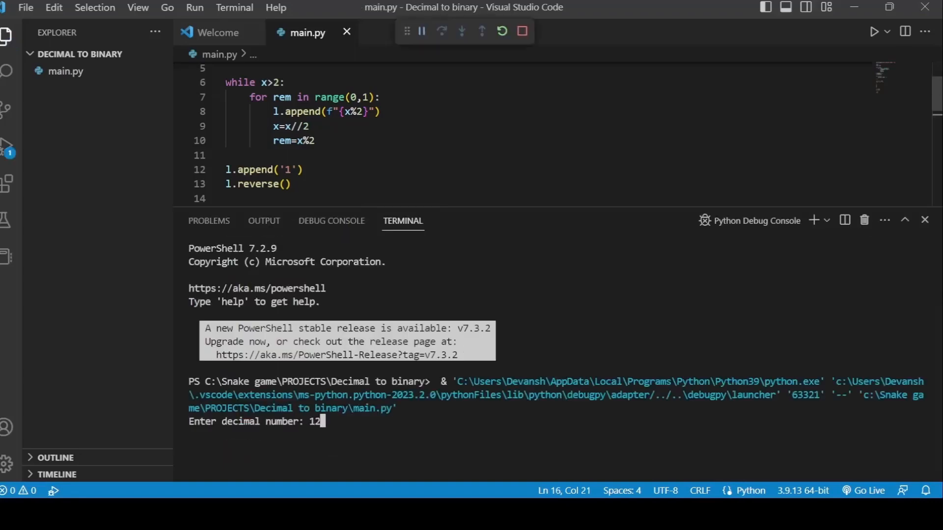
pyautogui.press('Return')
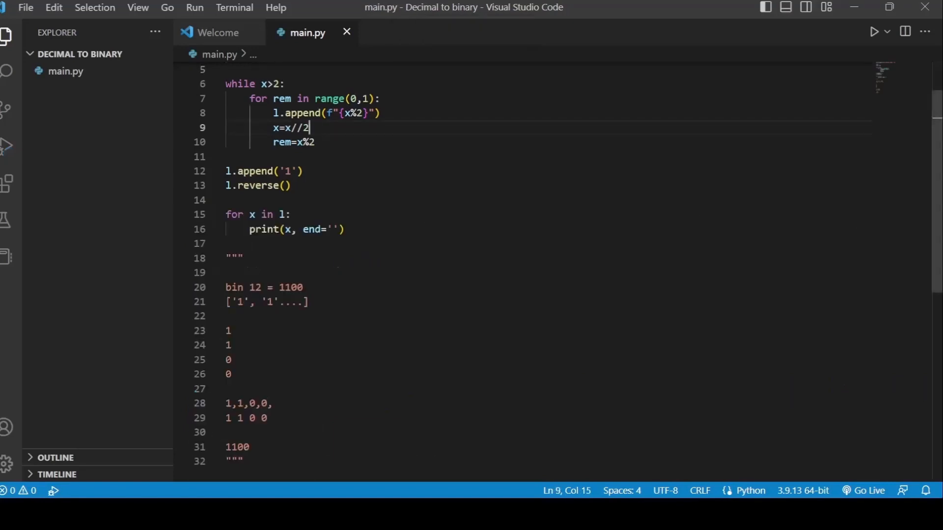
pyautogui.click(243, 461)
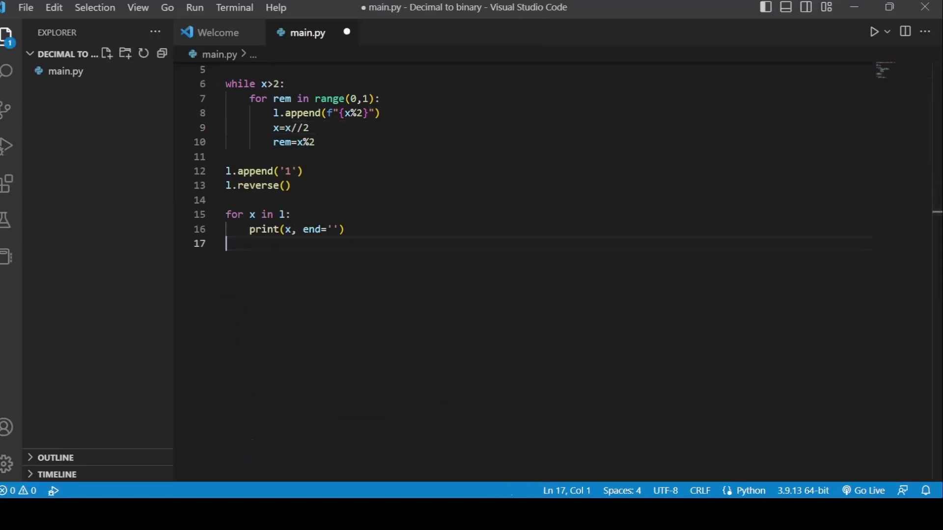
# - Wrap the converter in triple quotes and add print(bin(12)) as a built-in check
pyautogui.write('""""""')
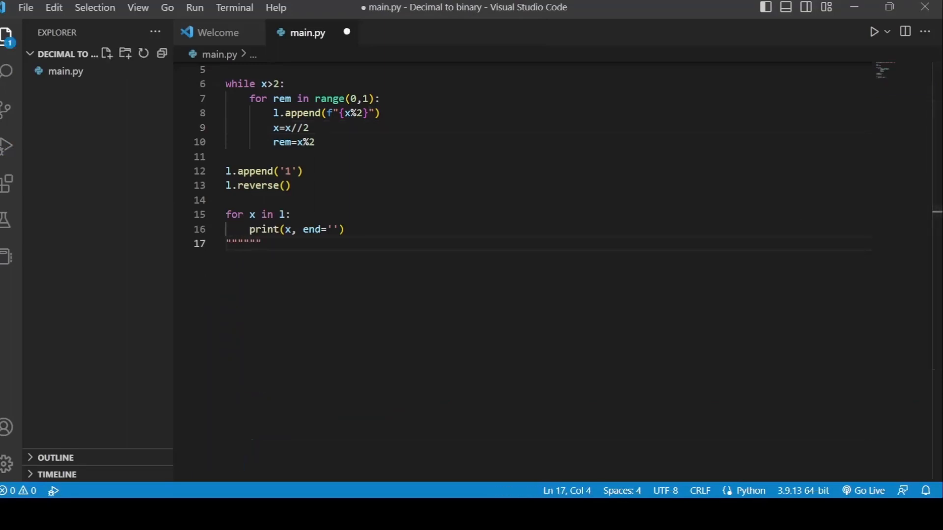
pyautogui.scroll(3)
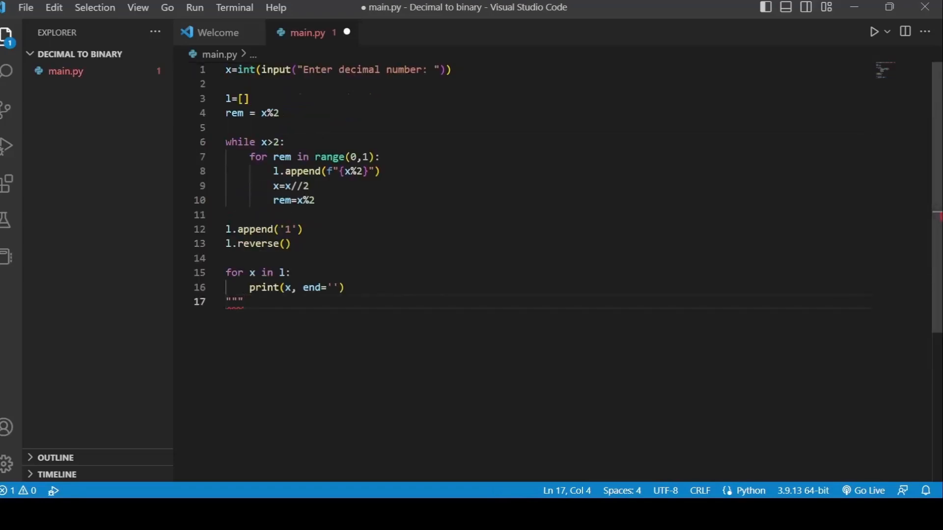
pyautogui.press('Enter')
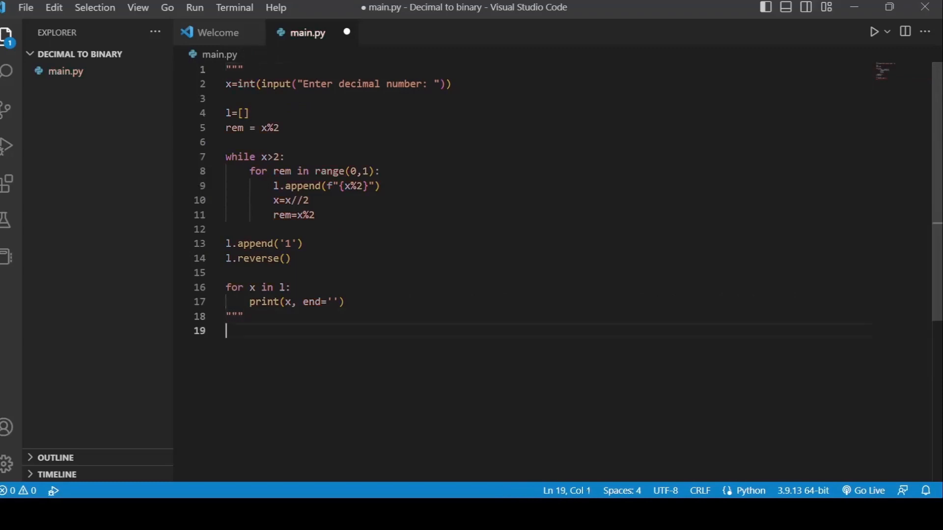
pyautogui.write('bin(1')
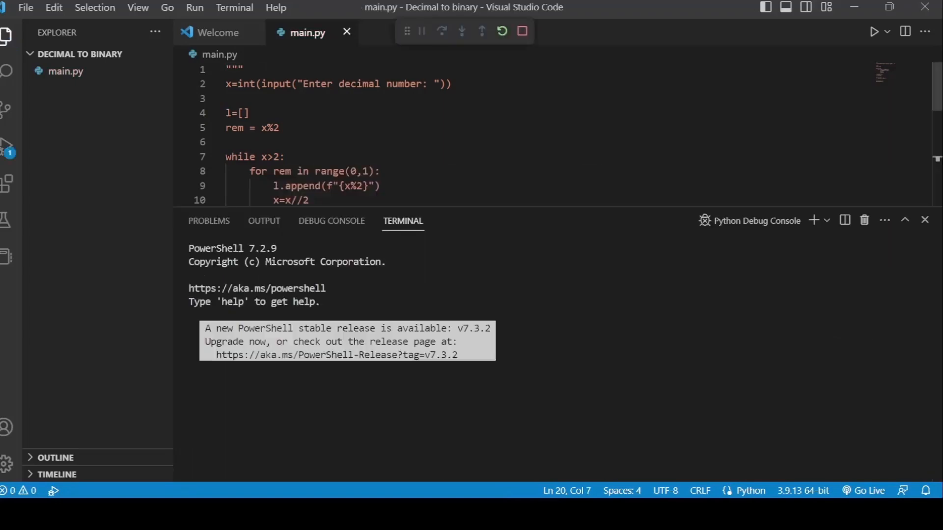
# - Dismiss the terminal and delete the triple quotes so the converter code is active again
pyautogui.click(875, 32)
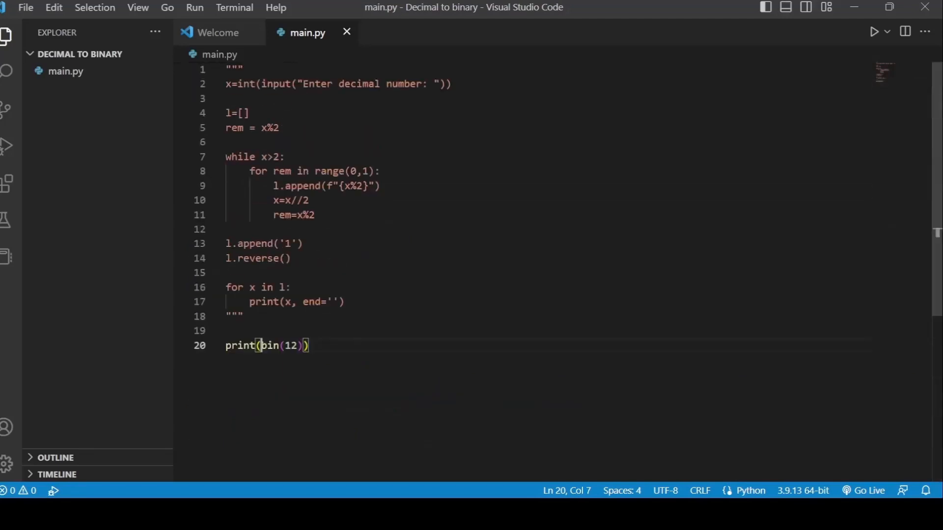
pyautogui.doubleClick(235, 316)
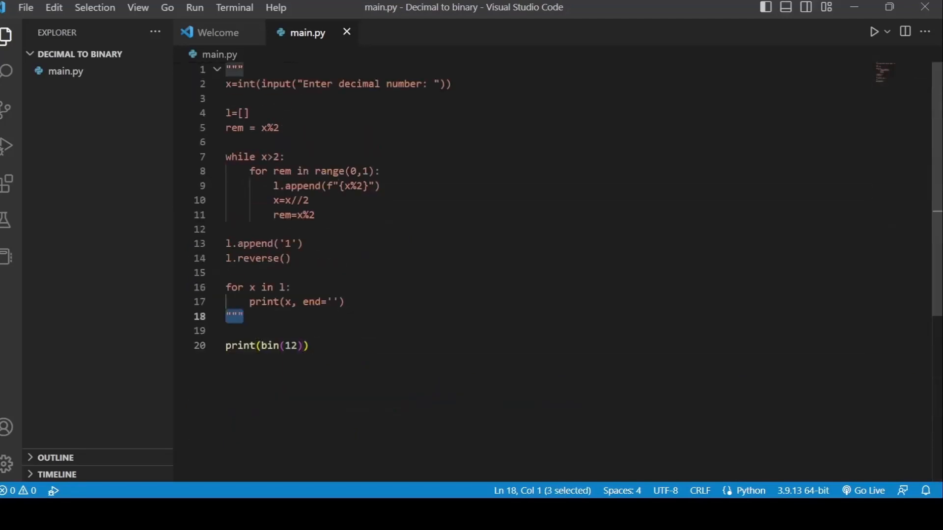
pyautogui.press('Delete')
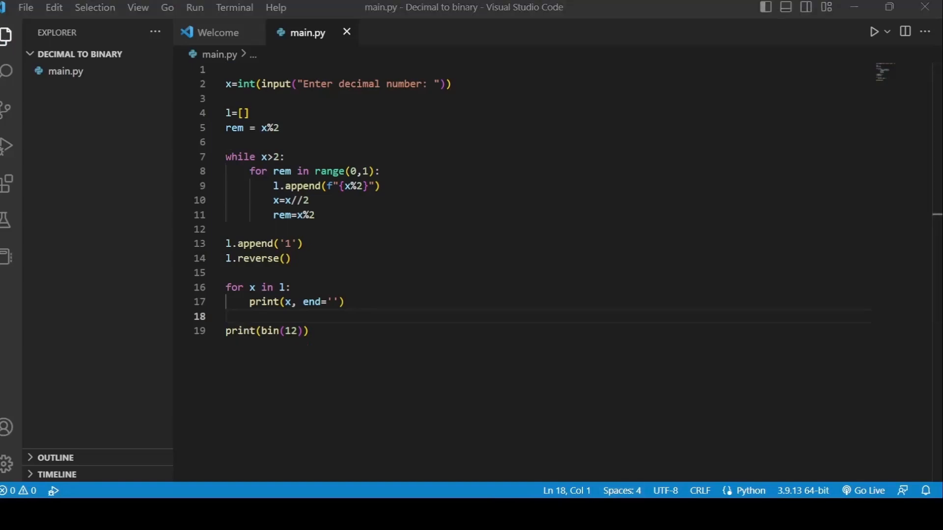
# - Remove the print(bin(12)) test line, leaving only the converter script
pyautogui.click(309, 331)
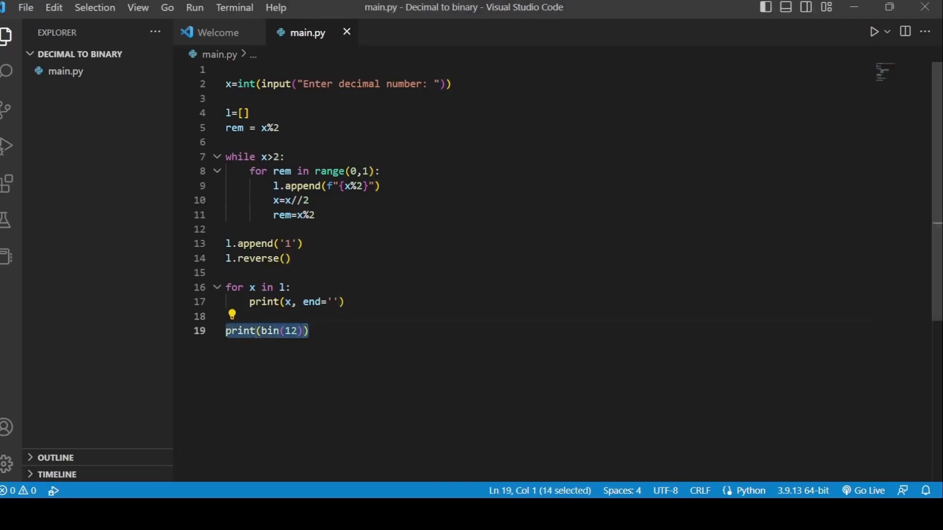
pyautogui.press('Delete')
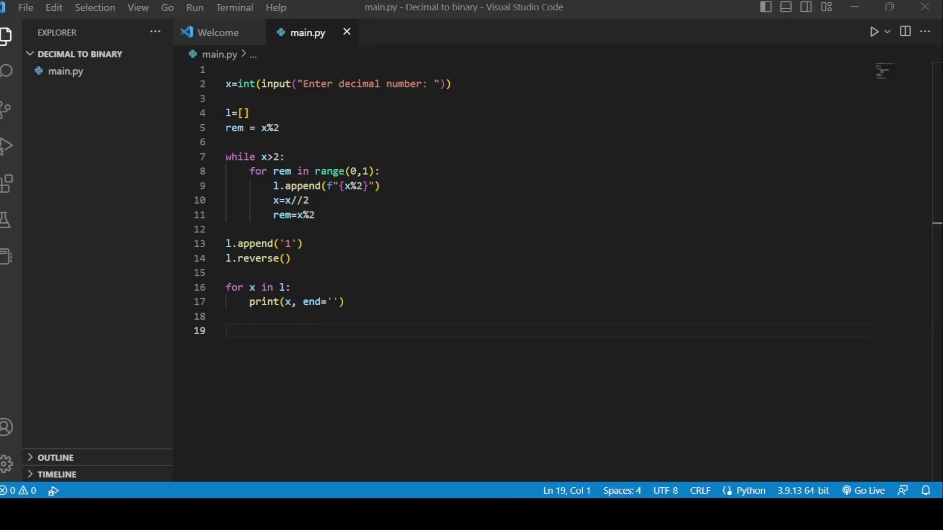
pyautogui.click(227, 331)
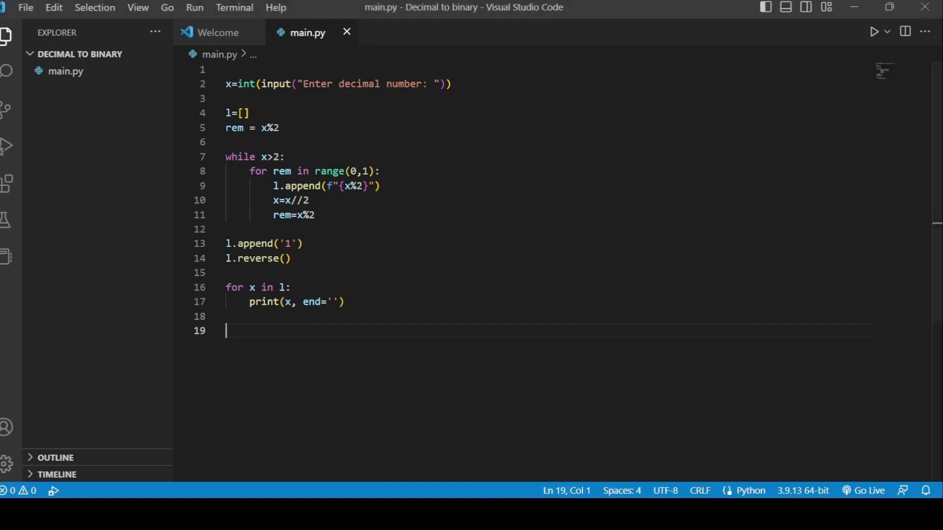